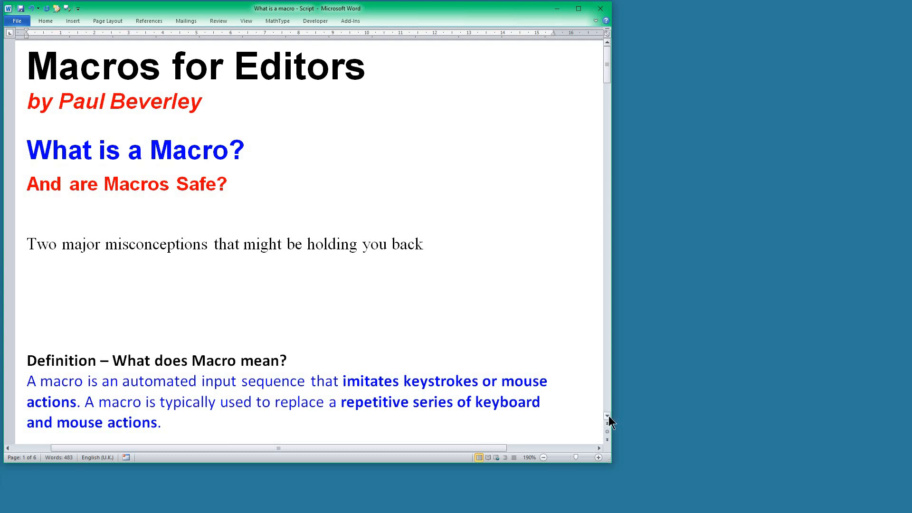
# - Scroll the script past the macro definition to the 'What is an app?' heading
pyautogui.scroll(-3)
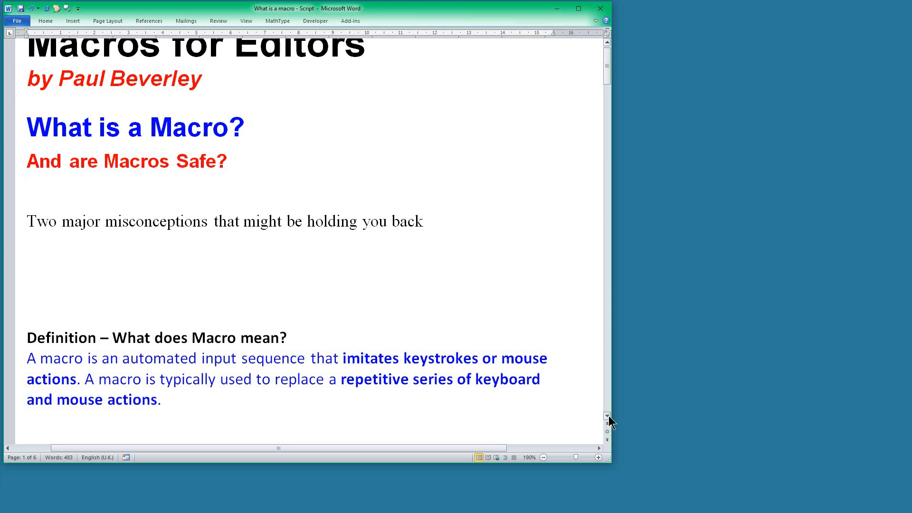
pyautogui.scroll(-3)
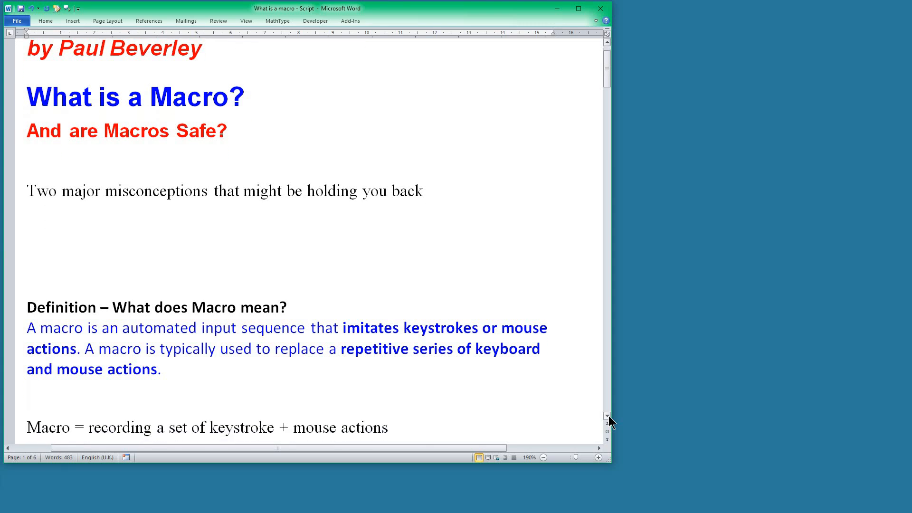
pyautogui.scroll(-3)
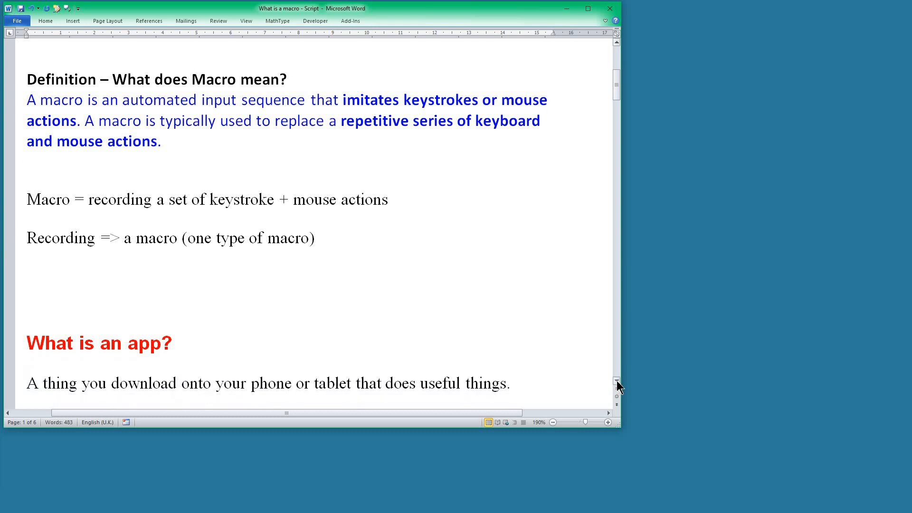
# - Scroll through 'what does it actually DO?!' to 'Macro = An app for use with Microsoft Word'
pyautogui.scroll(-3)
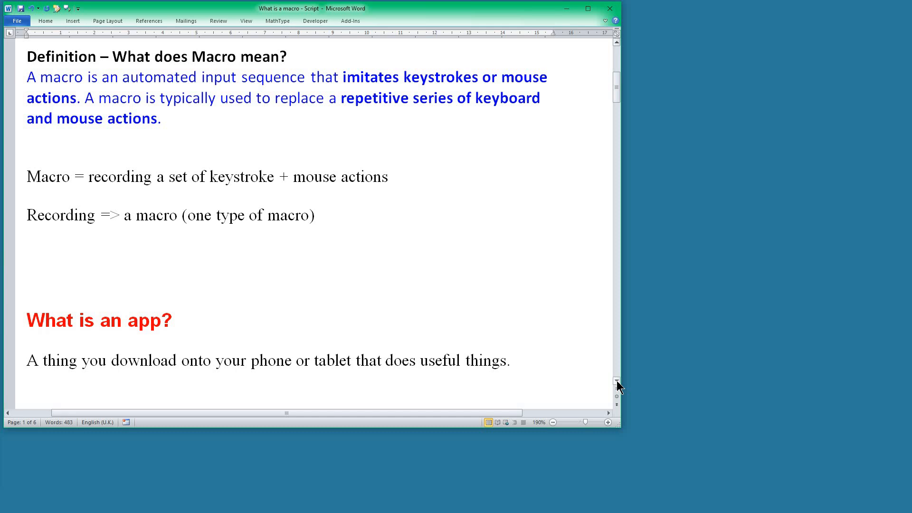
pyautogui.scroll(-3)
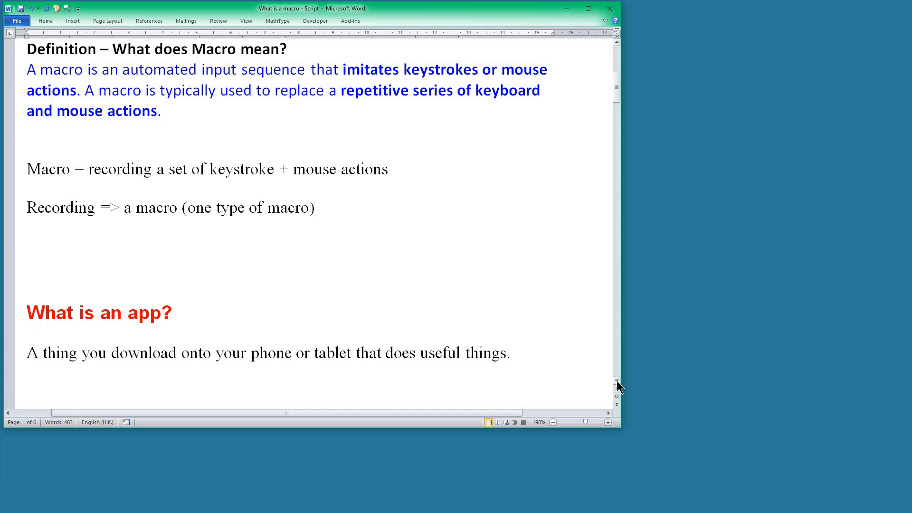
pyautogui.scroll(-3)
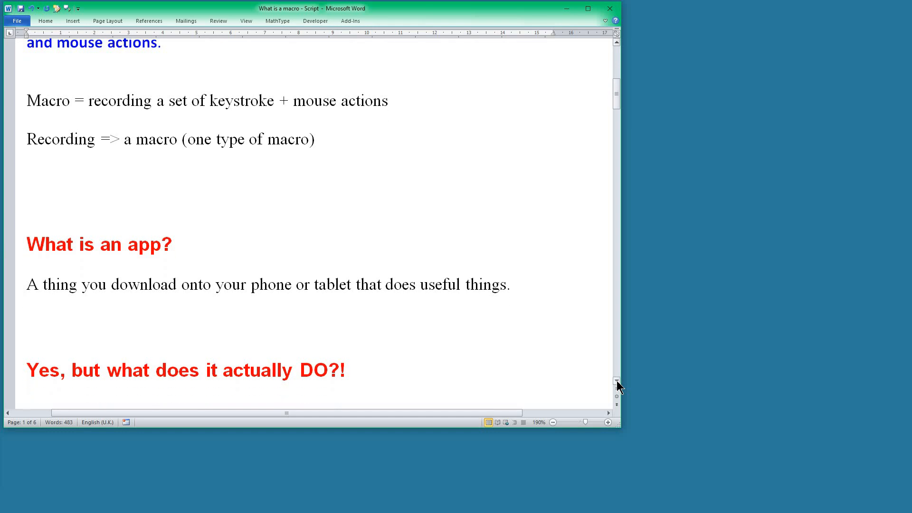
pyautogui.scroll(-3)
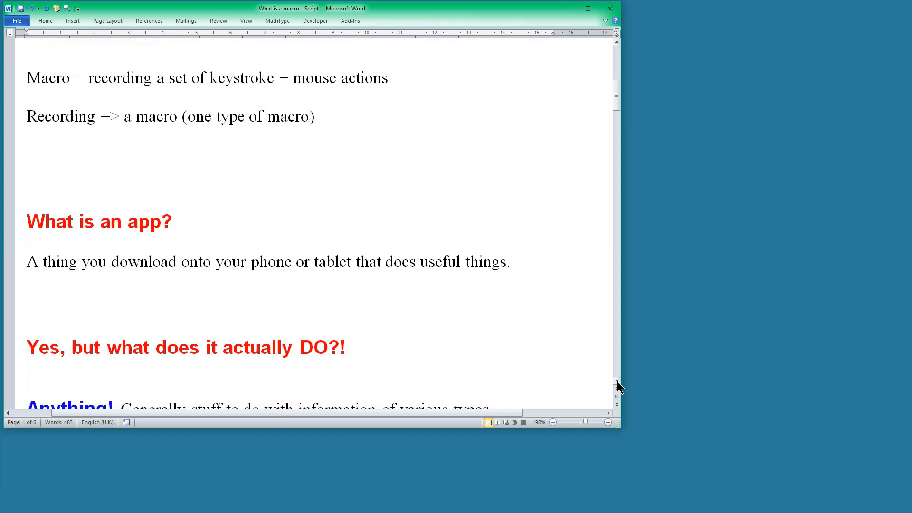
pyautogui.scroll(-3)
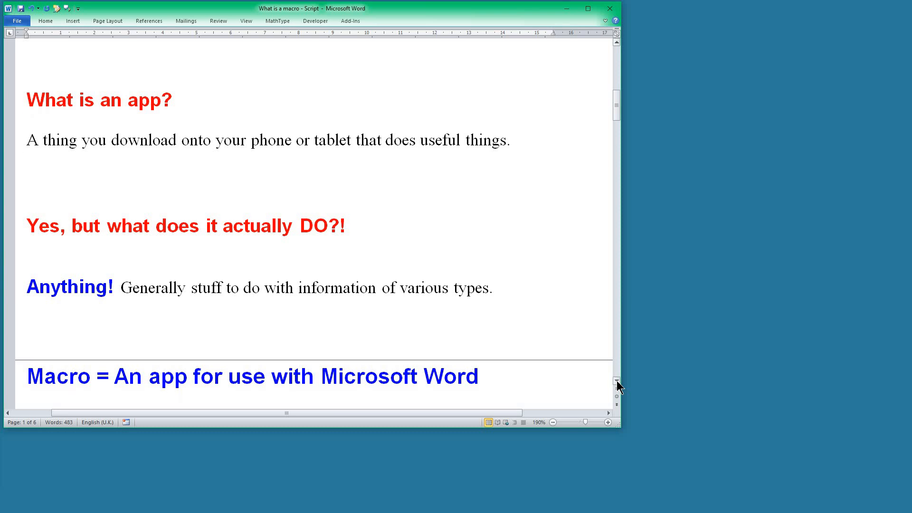
# - Scroll to 'Macro = A tool for use with Microsoft Word' and the saw analogy
pyautogui.scroll(-3)
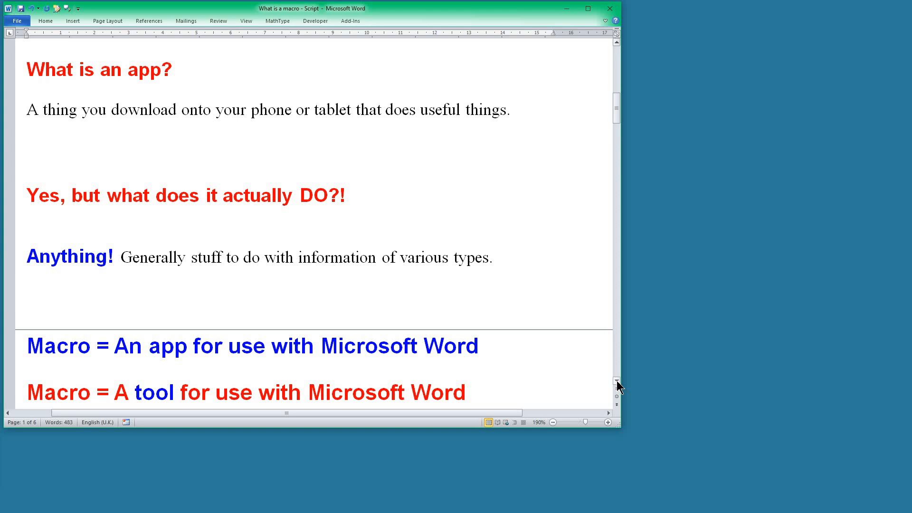
pyautogui.scroll(-3)
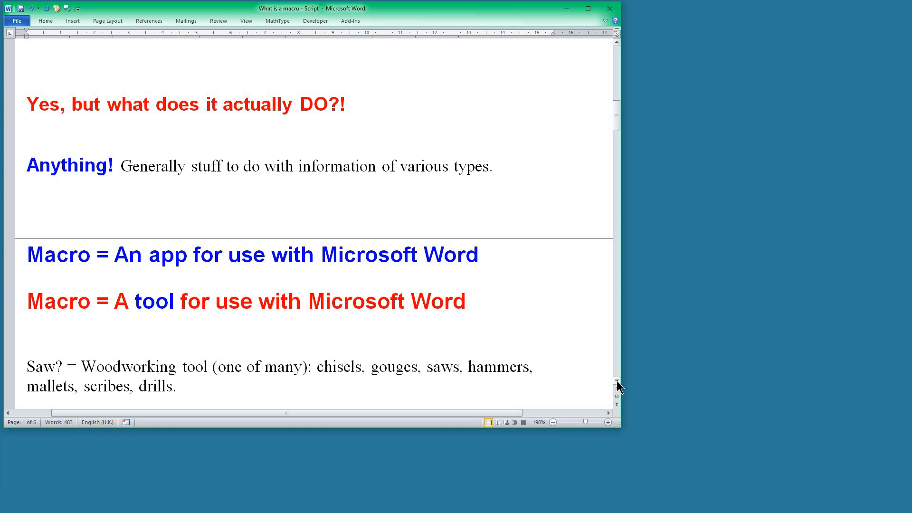
# - Scroll past the too-narrow internet definition to the '650+ macros' line
pyautogui.scroll(-3)
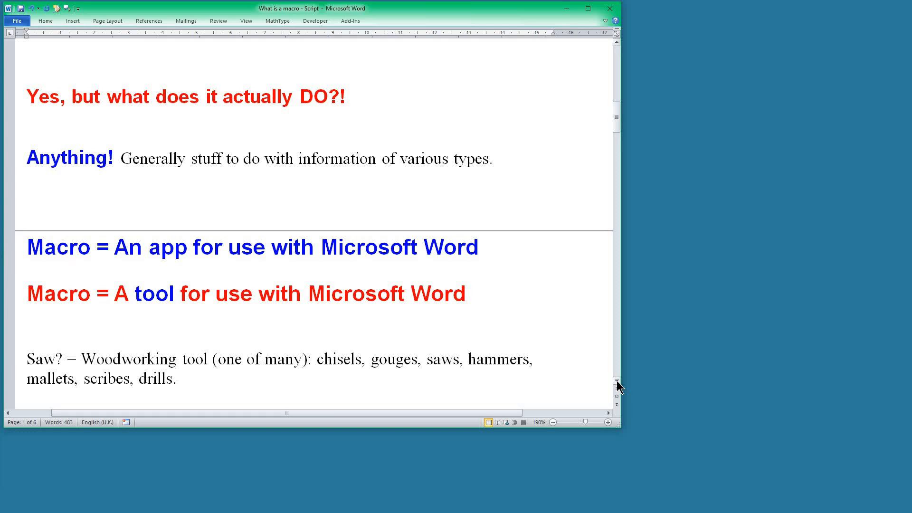
pyautogui.scroll(-3)
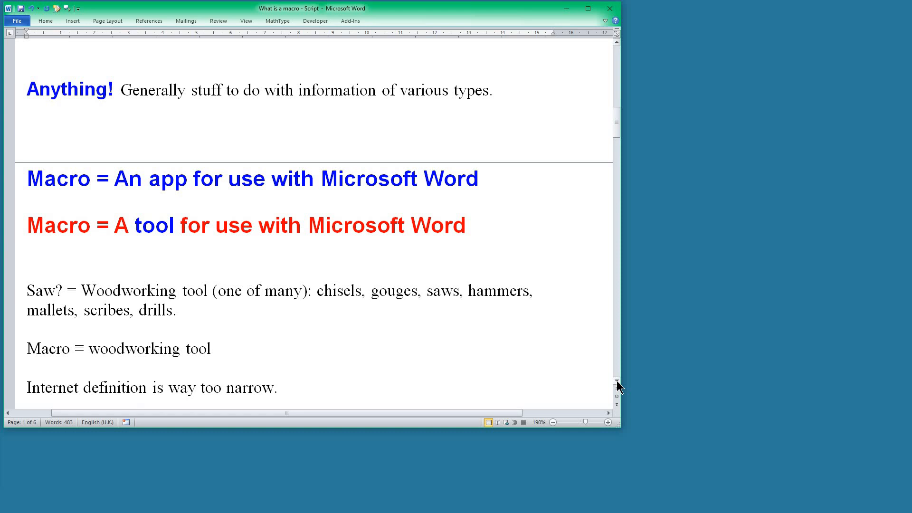
pyautogui.scroll(-3)
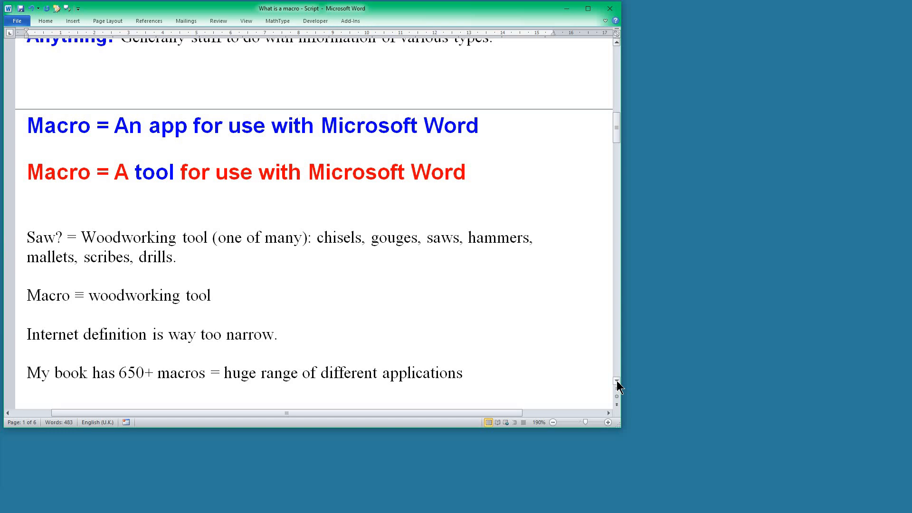
pyautogui.scroll(-3)
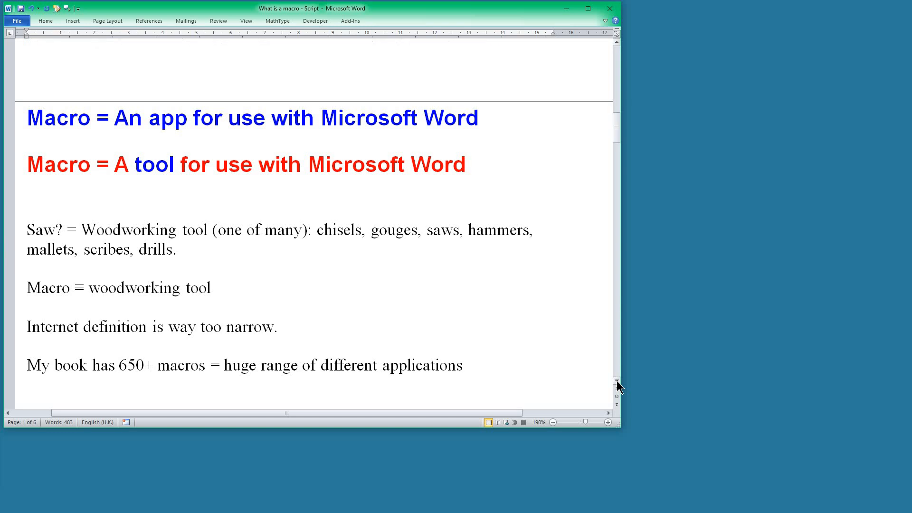
pyautogui.scroll(-3)
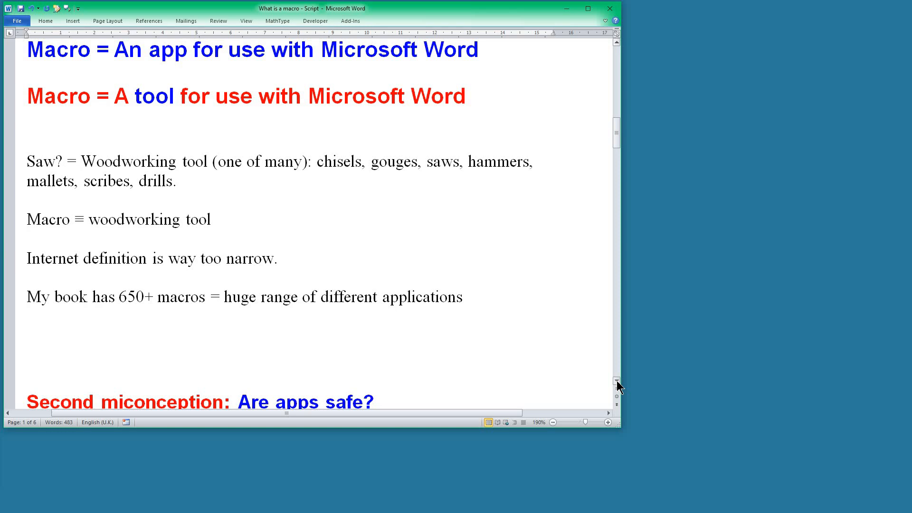
# - Scroll to 'Are apps safe?' and the dangerous internet macros warning
pyautogui.scroll(-3)
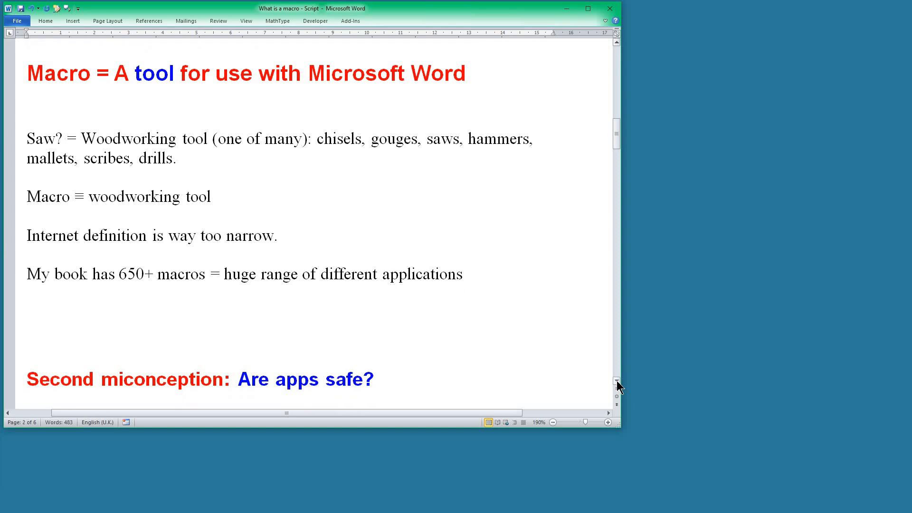
pyautogui.scroll(-3)
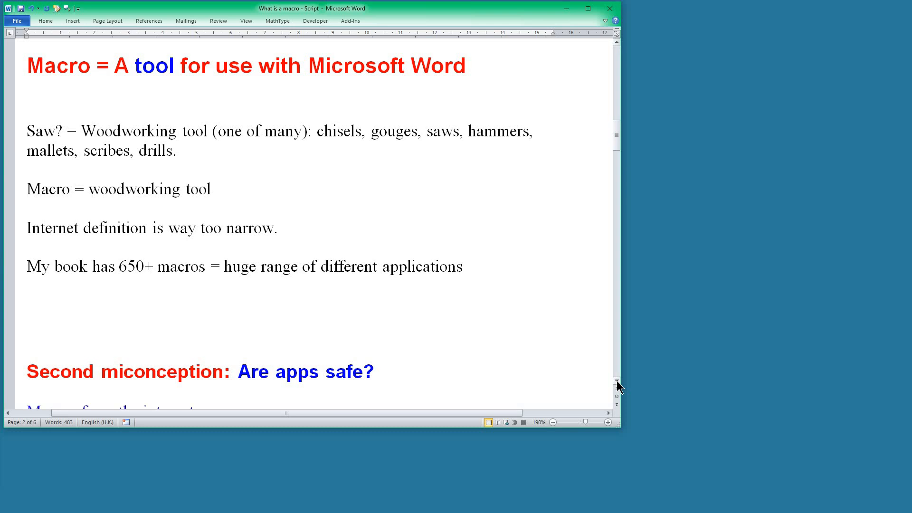
pyautogui.scroll(-3)
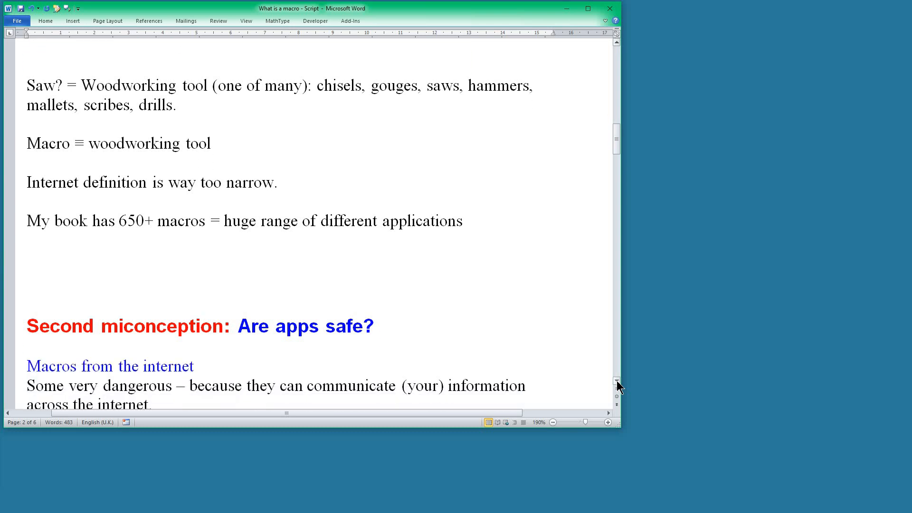
pyautogui.scroll(-3)
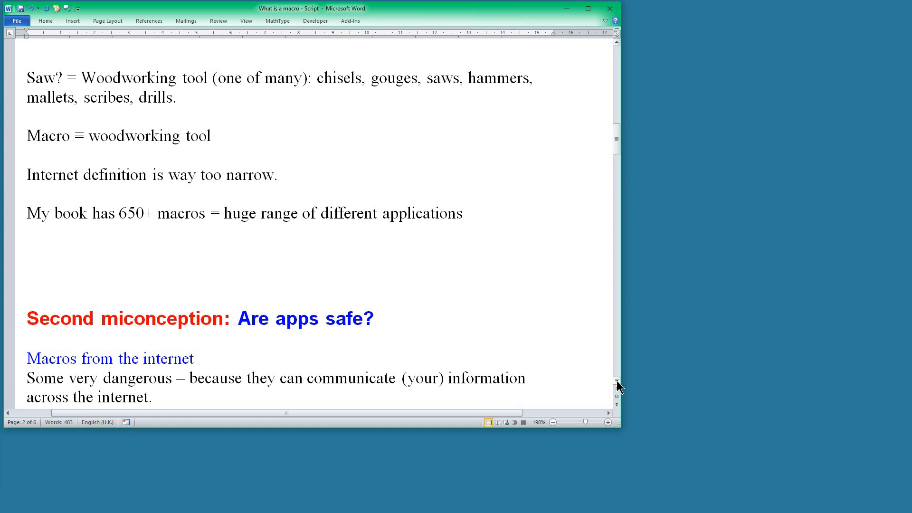
# - Scroll through 'Are macros safe?' to the heading on transmitting macros to a client
pyautogui.scroll(-3)
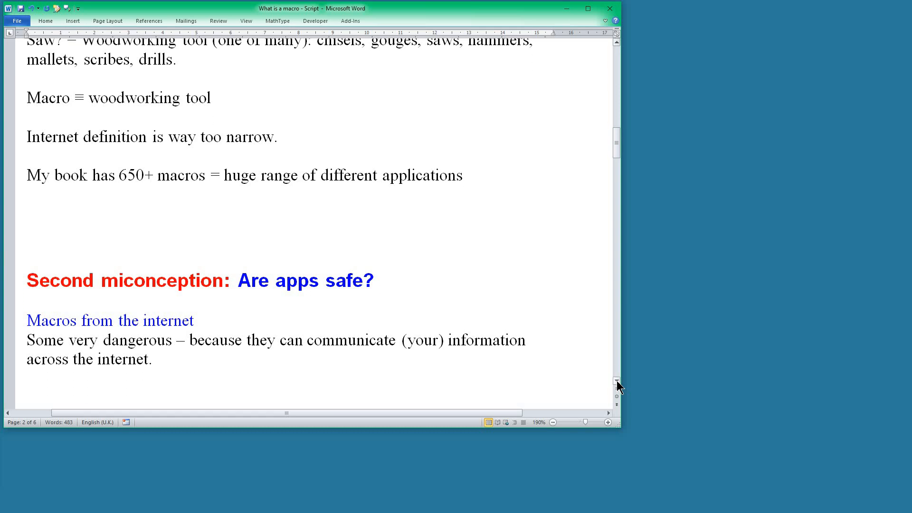
pyautogui.scroll(-3)
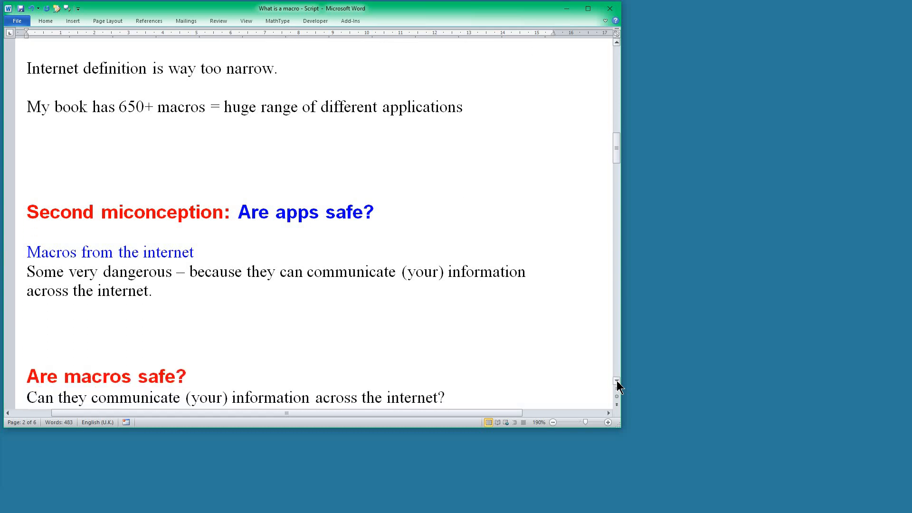
pyautogui.scroll(-3)
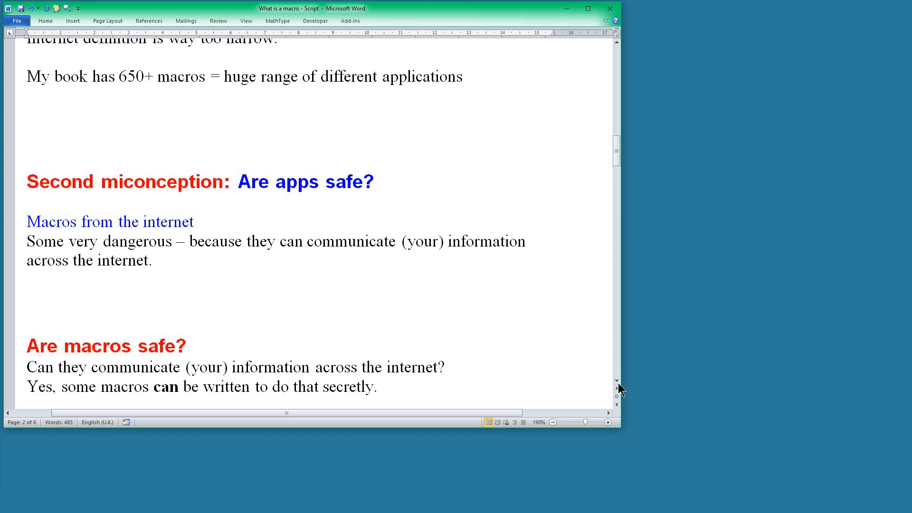
pyautogui.scroll(-3)
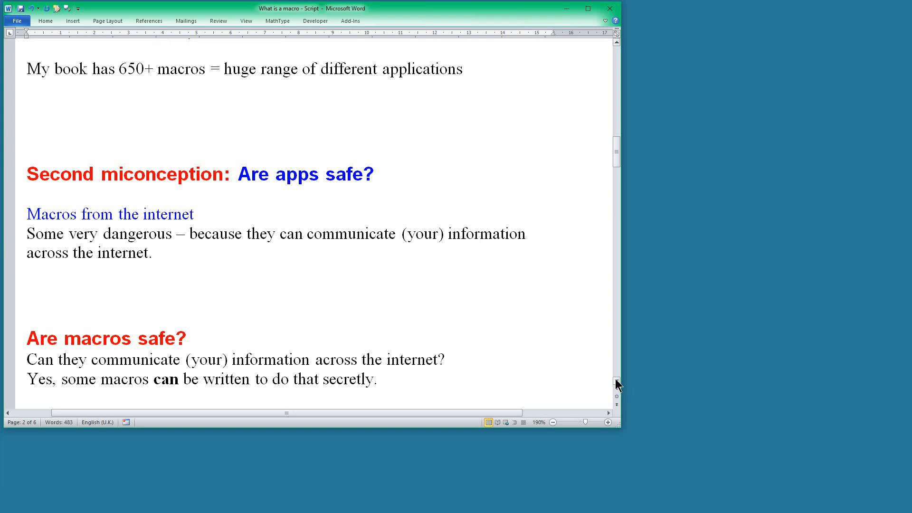
pyautogui.scroll(-3)
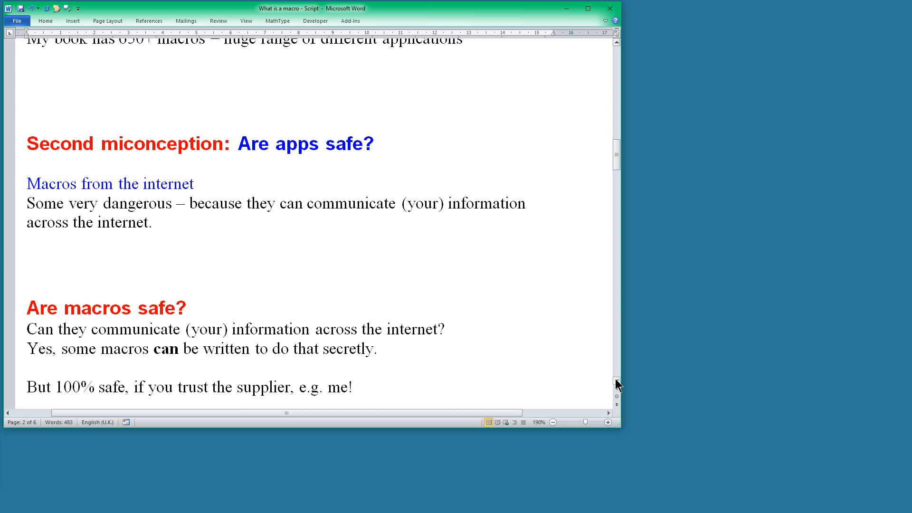
pyautogui.moveTo(619, 388)
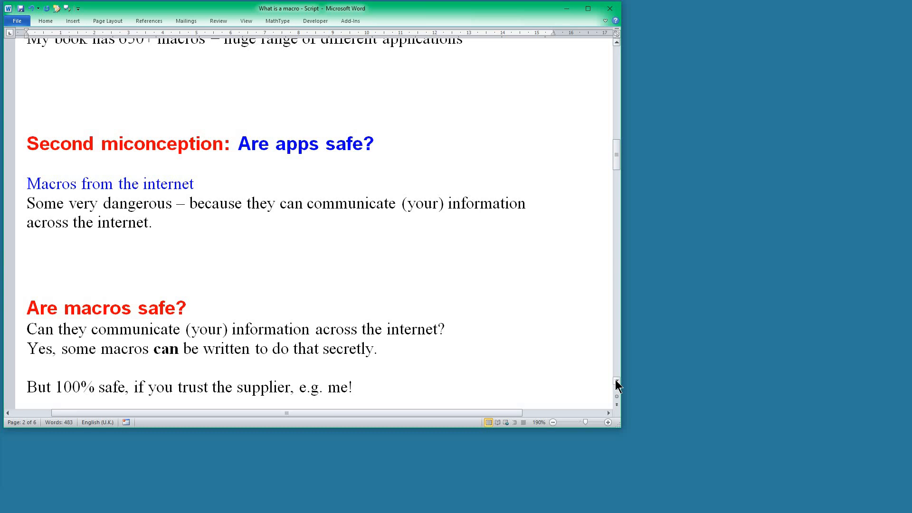
pyautogui.scroll(-3)
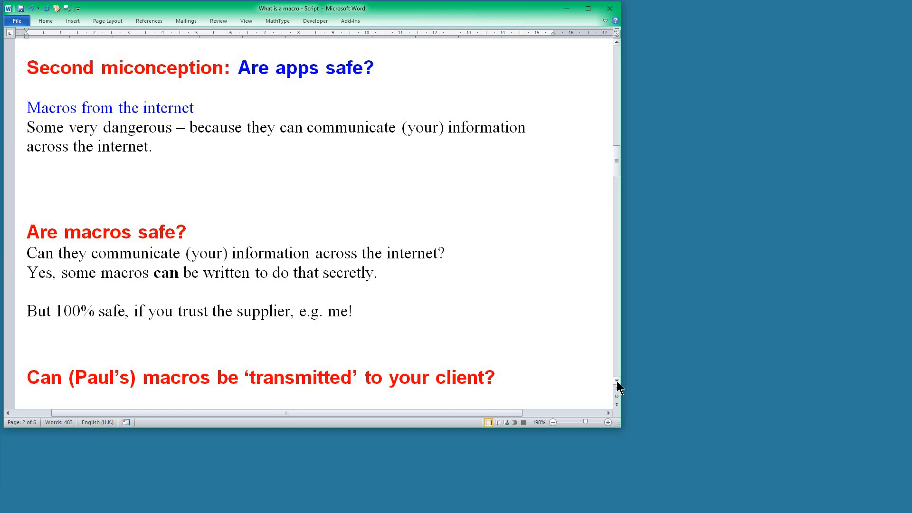
pyautogui.scroll(-3)
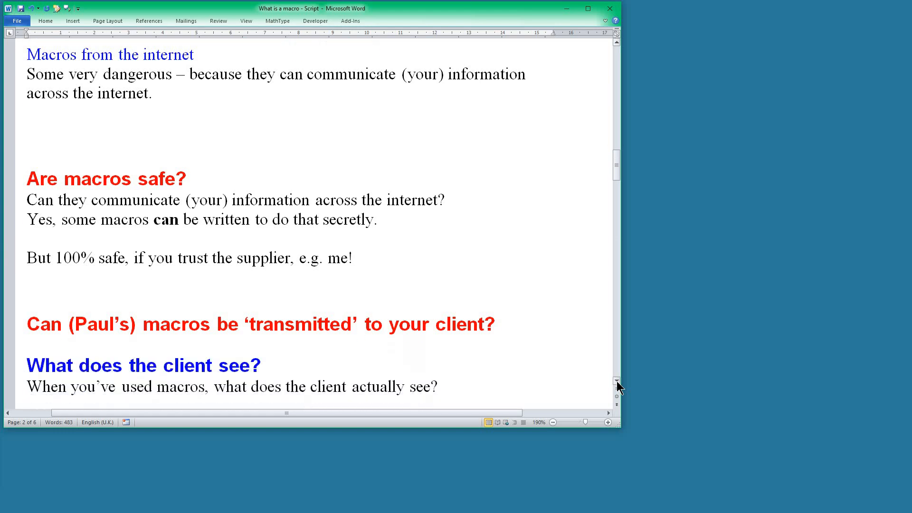
pyautogui.scroll(-3)
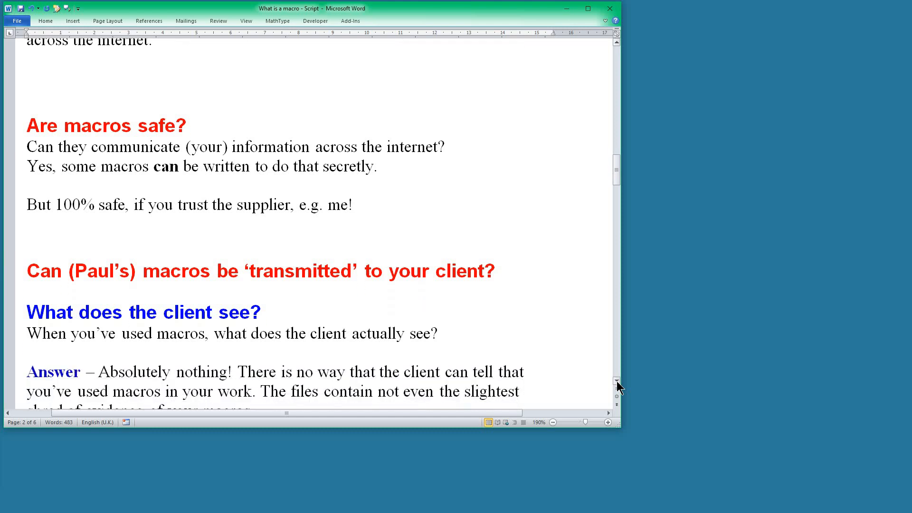
pyautogui.scroll(-3)
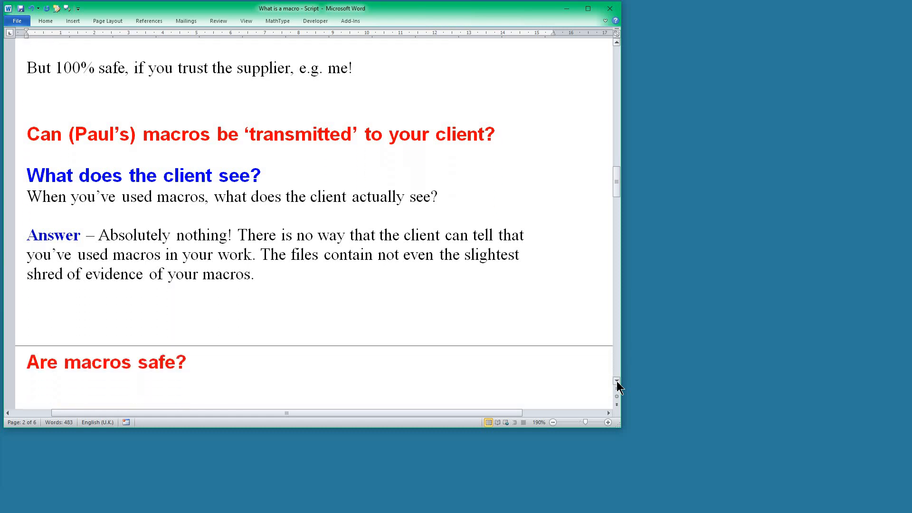
pyautogui.scroll(-3)
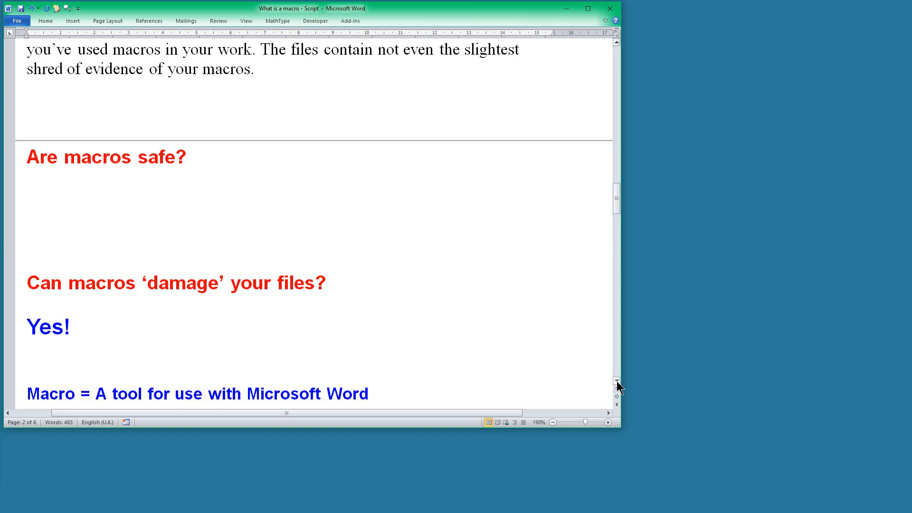
pyautogui.scroll(-3)
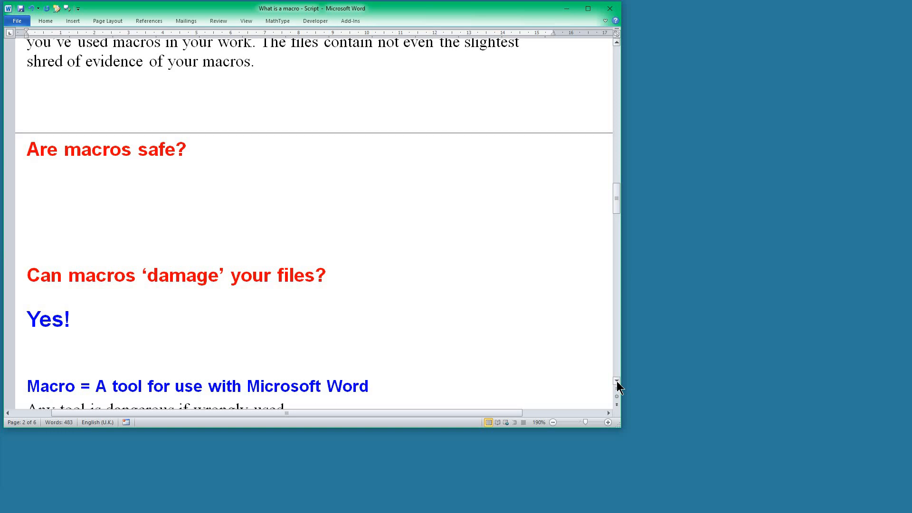
pyautogui.scroll(-3)
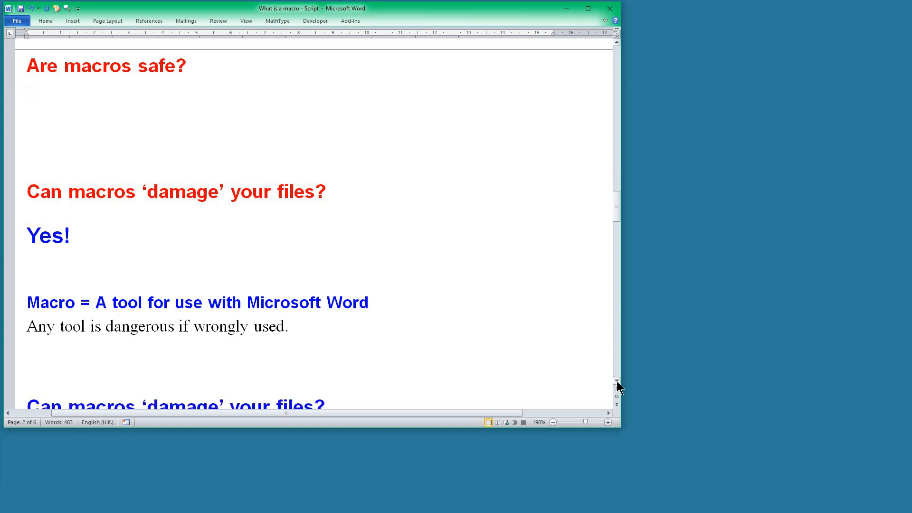
pyautogui.scroll(-3)
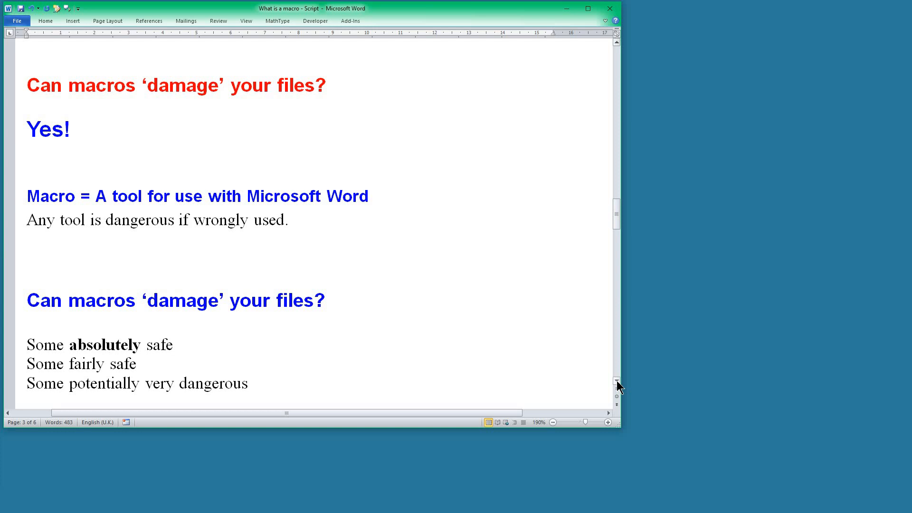
pyautogui.scroll(-3)
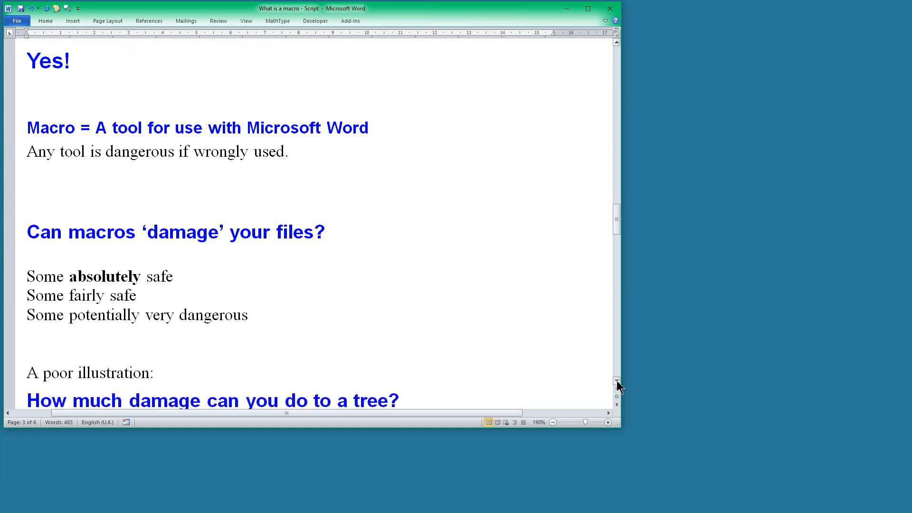
pyautogui.scroll(-3)
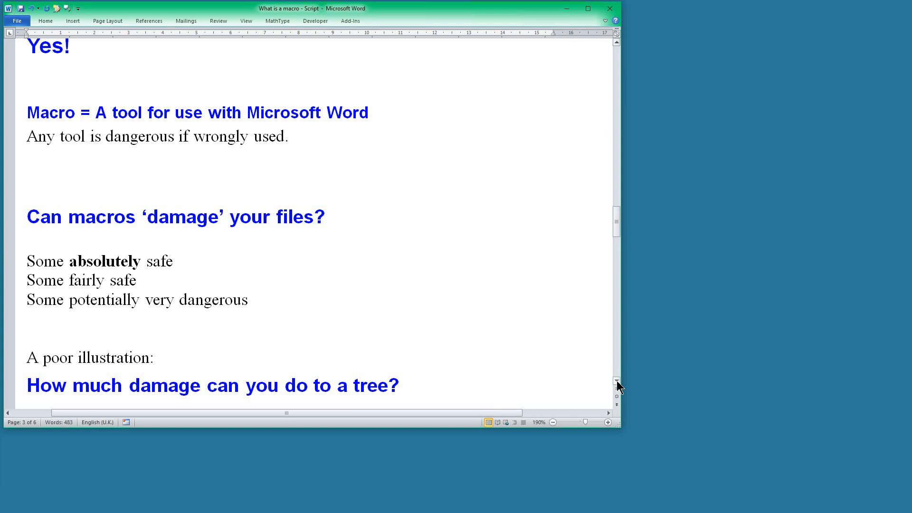
pyautogui.scroll(-3)
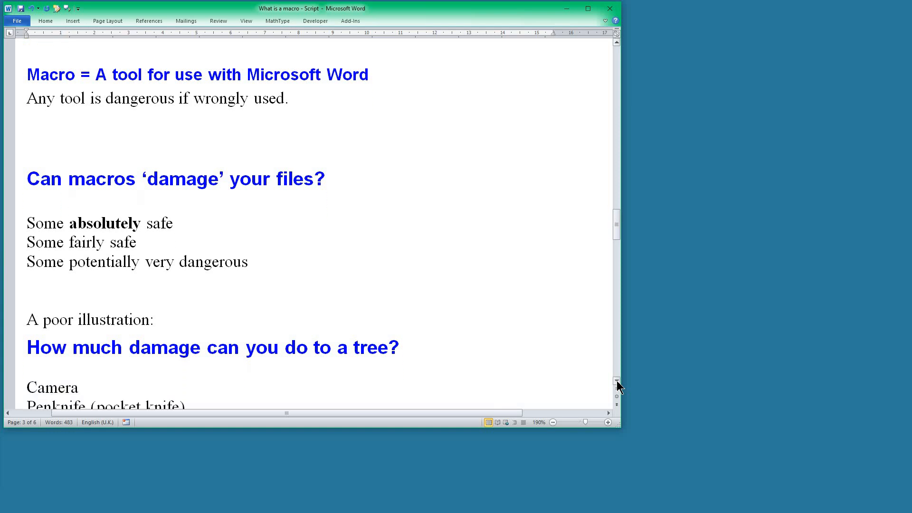
pyautogui.scroll(-3)
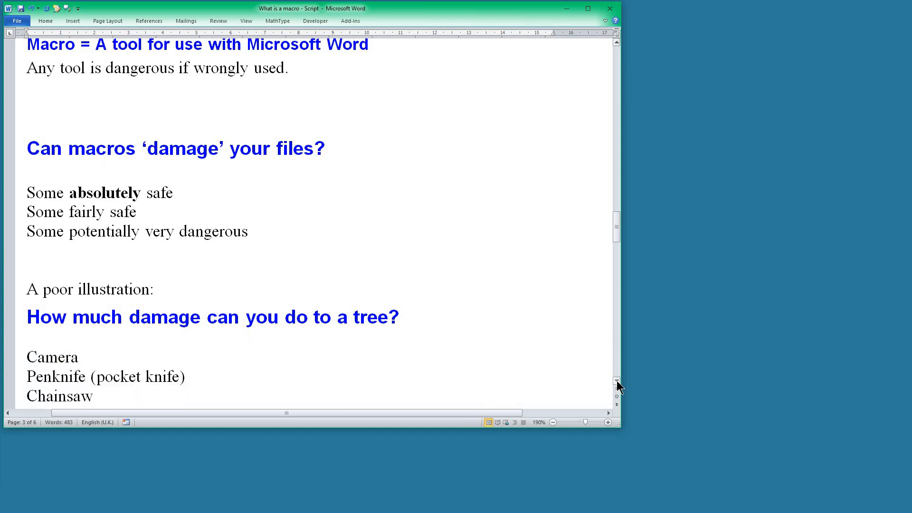
pyautogui.scroll(-3)
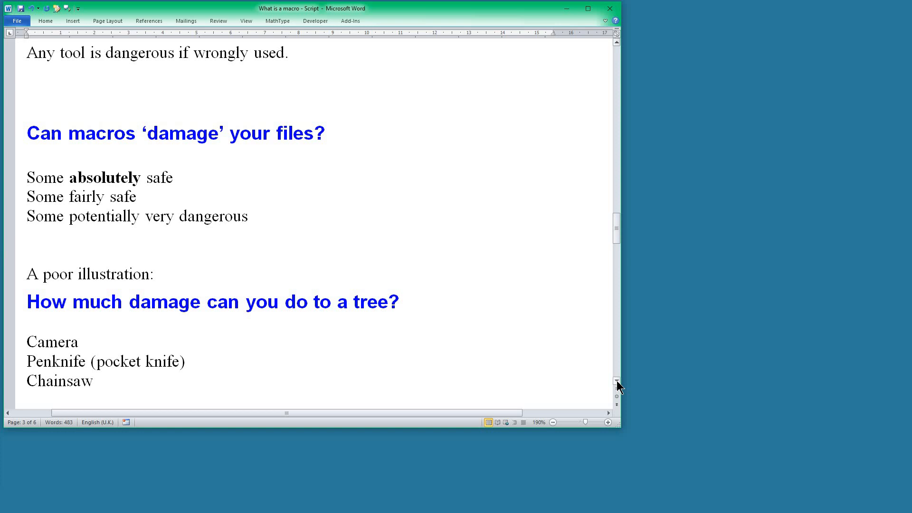
# - Scroll to 'Three types of macros' and switch to the WordPairAlyse results in 'What examples'
pyautogui.scroll(-3)
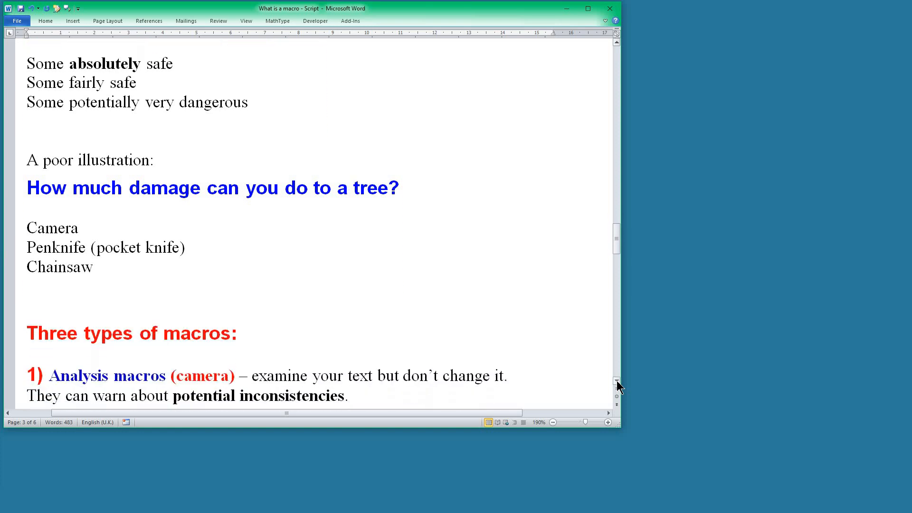
pyautogui.scroll(-3)
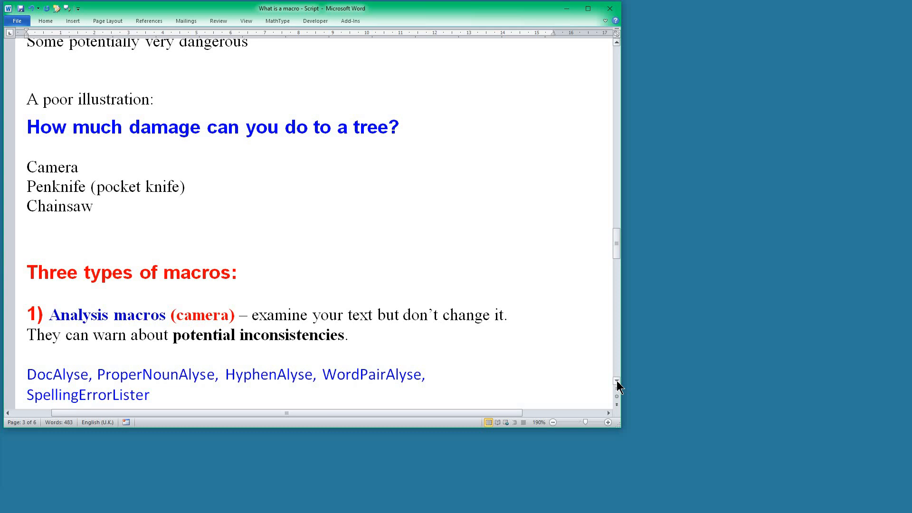
pyautogui.doubleClick(371, 374)
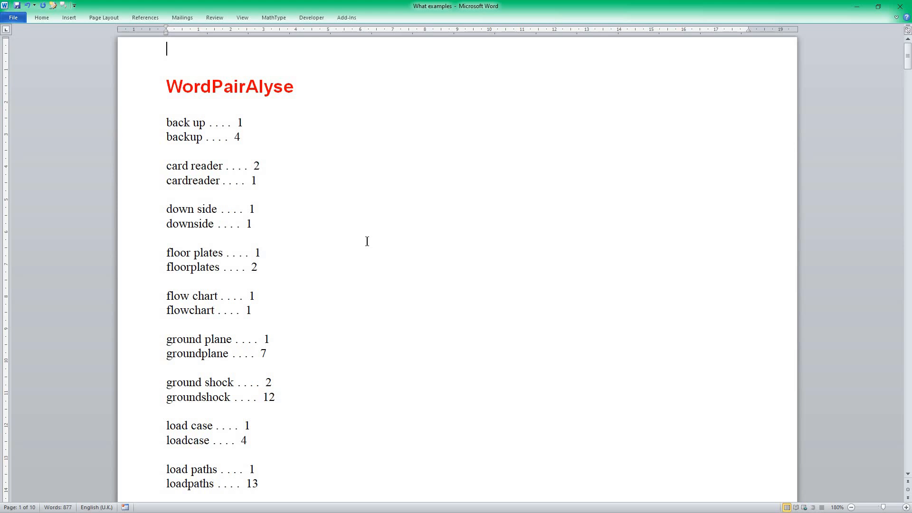
# - Highlight 'ground shock' and 'groundshock', then scroll to the Docalyse results
pyautogui.scroll(-3)
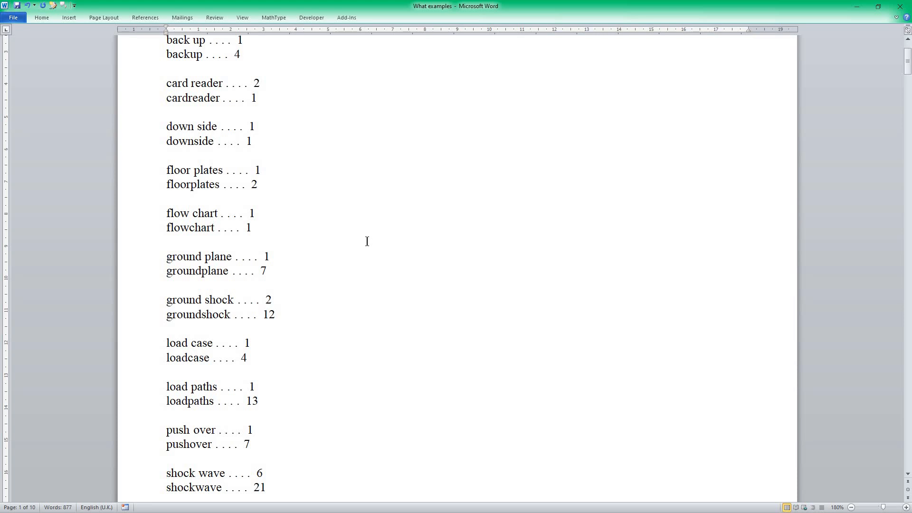
pyautogui.moveTo(142, 316)
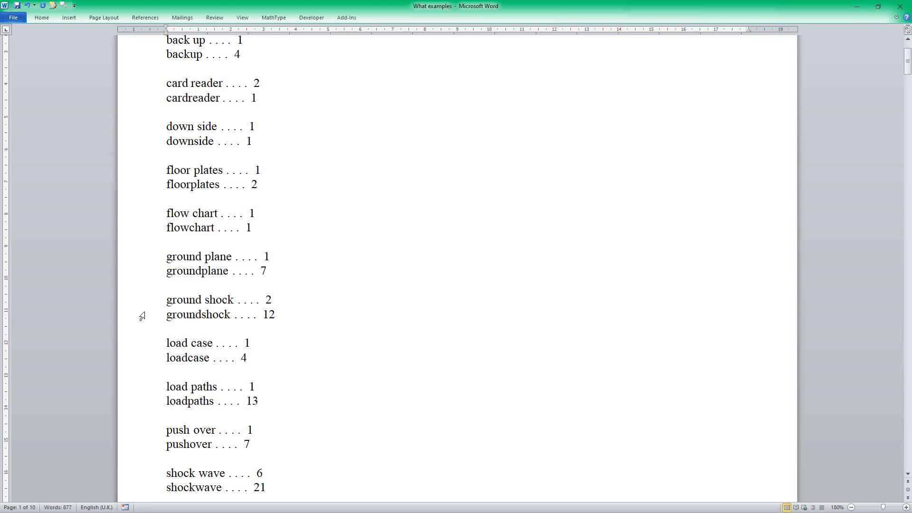
pyautogui.moveTo(165, 299); pyautogui.dragTo(276, 315)
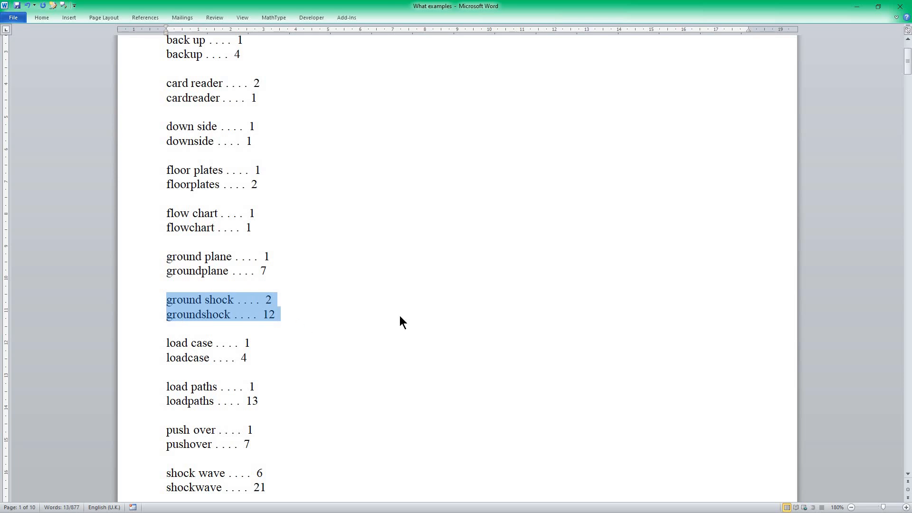
pyautogui.moveTo(601, 327)
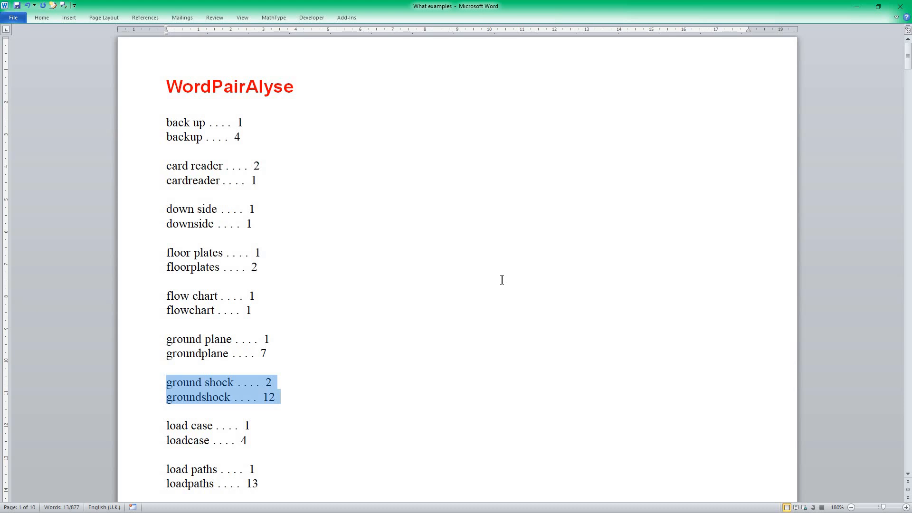
pyautogui.scroll(-3)
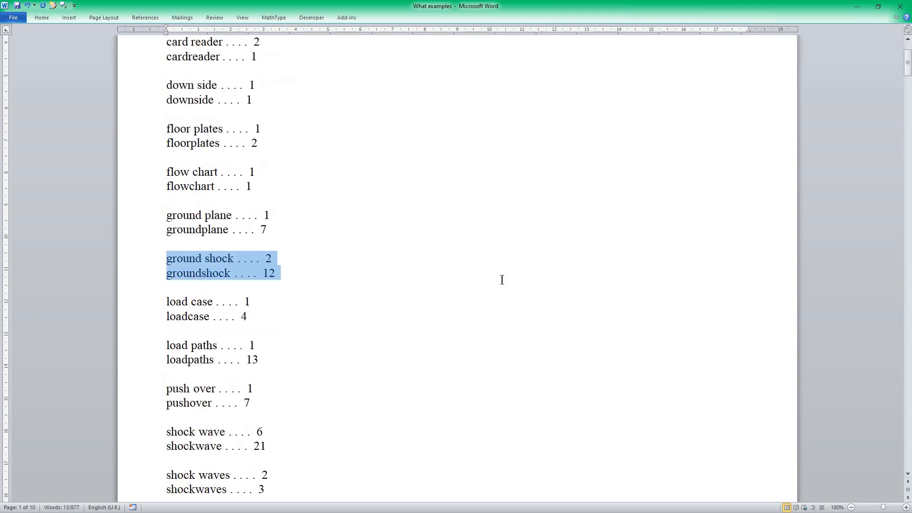
pyautogui.scroll(-3)
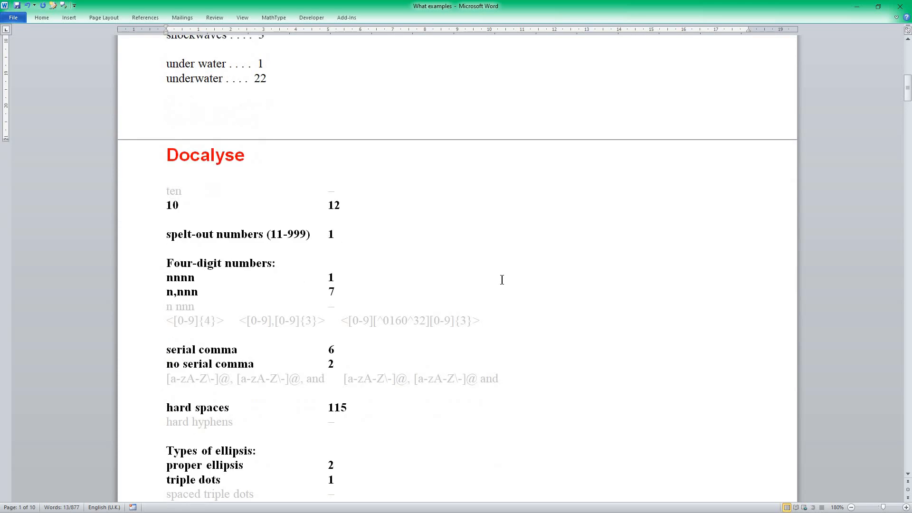
# - Scroll past the diacritics count to the HyphenAlyse results heading
pyautogui.scroll(-3)
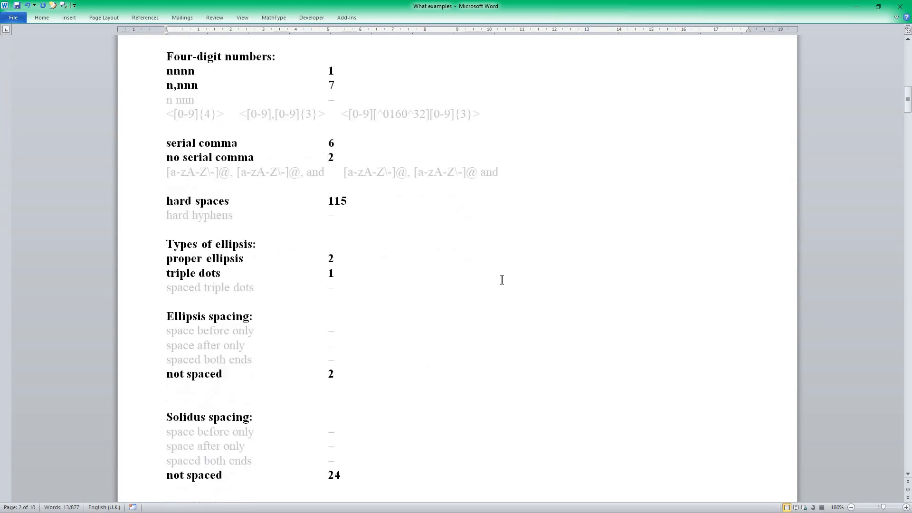
pyautogui.moveTo(459, 294)
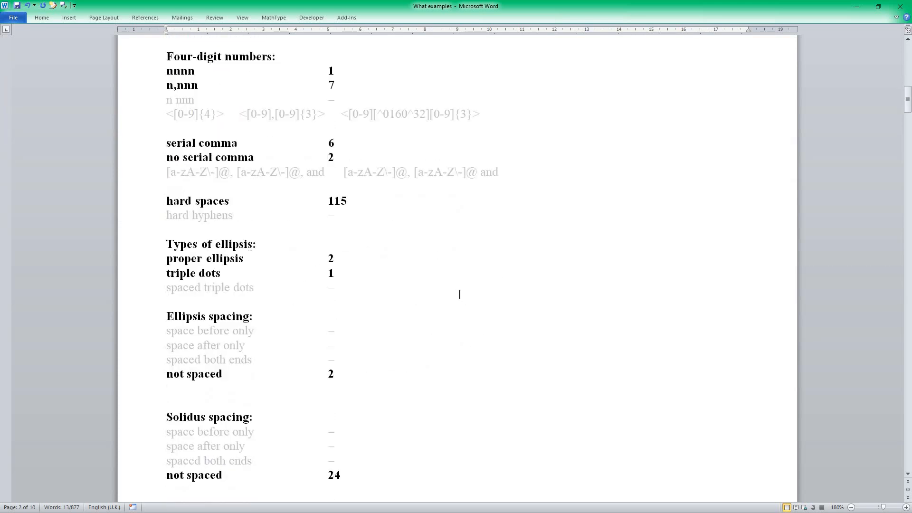
pyautogui.moveTo(436, 300)
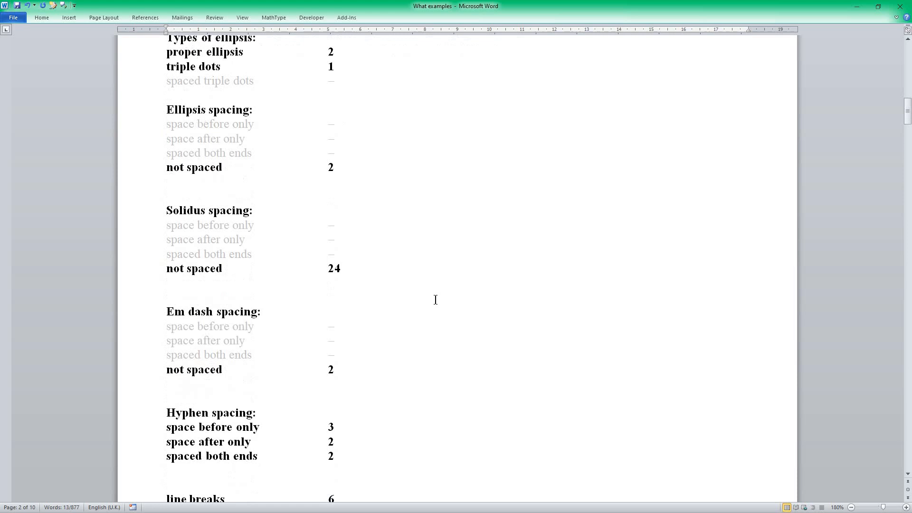
pyautogui.scroll(-3)
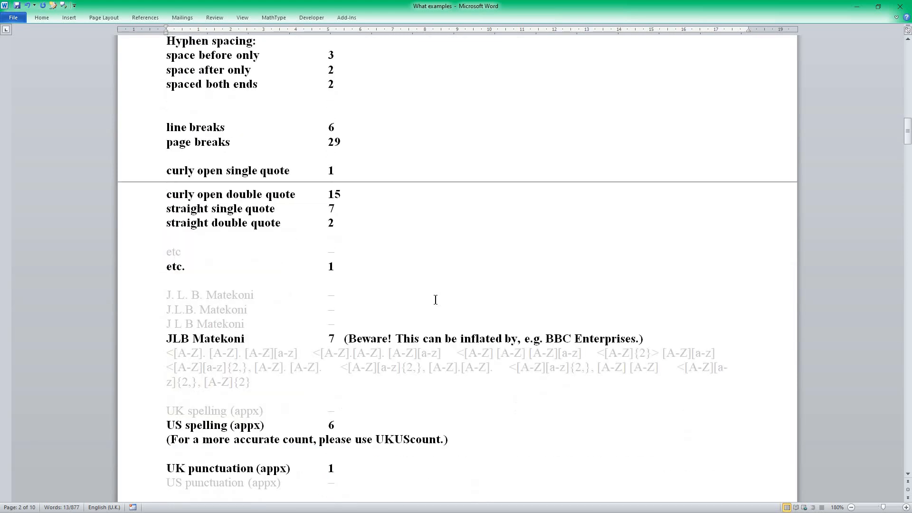
pyautogui.moveTo(373, 327)
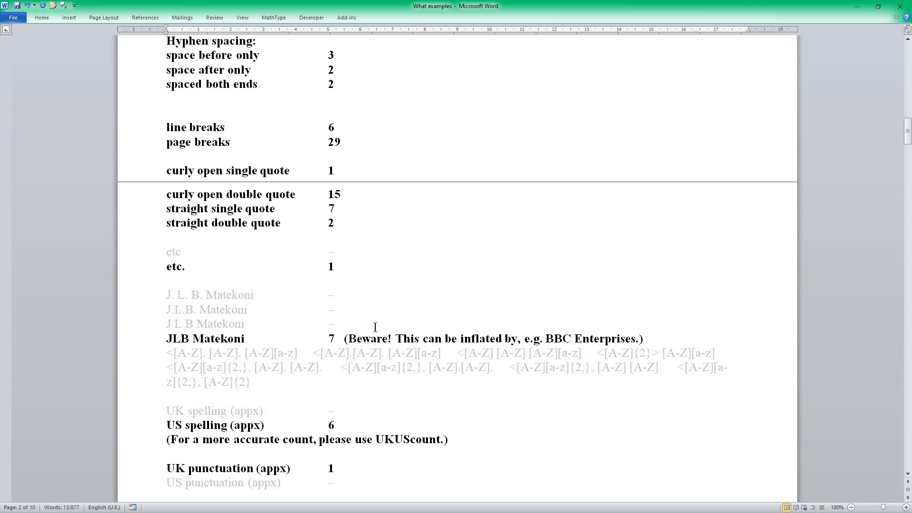
pyautogui.scroll(-3)
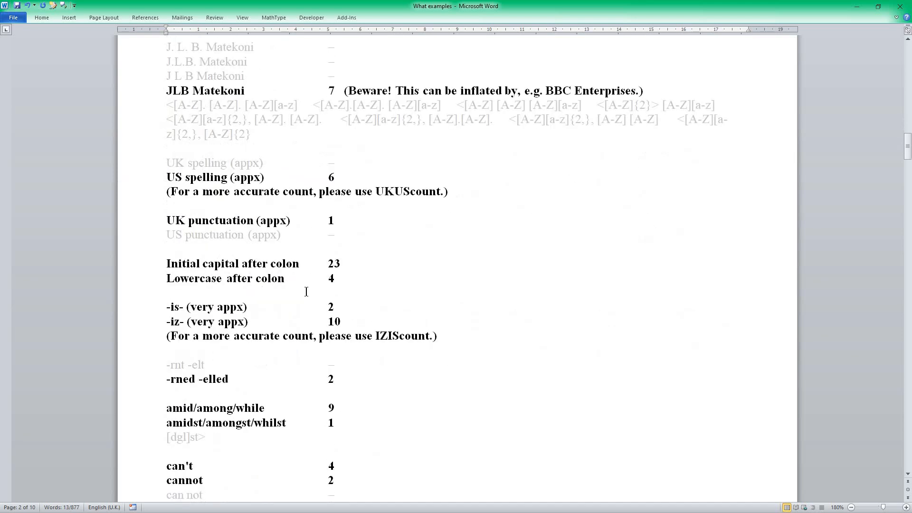
pyautogui.scroll(-3)
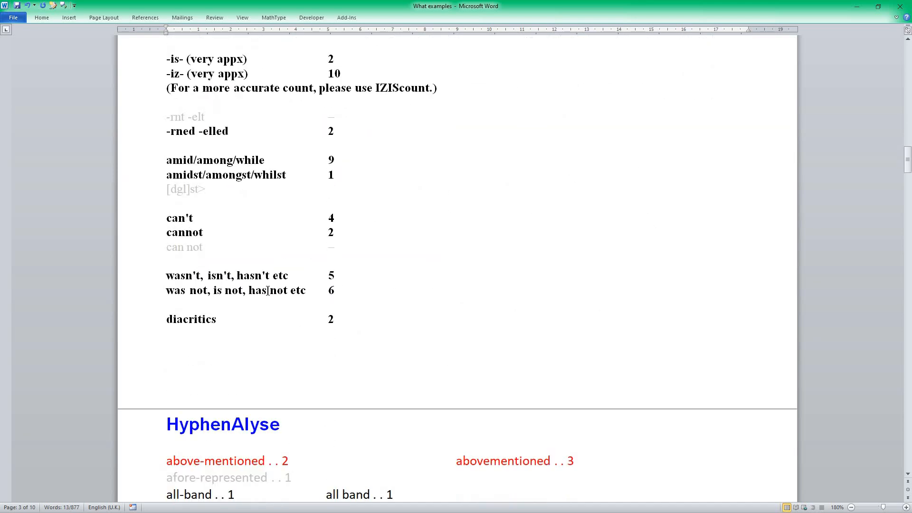
pyautogui.scroll(-3)
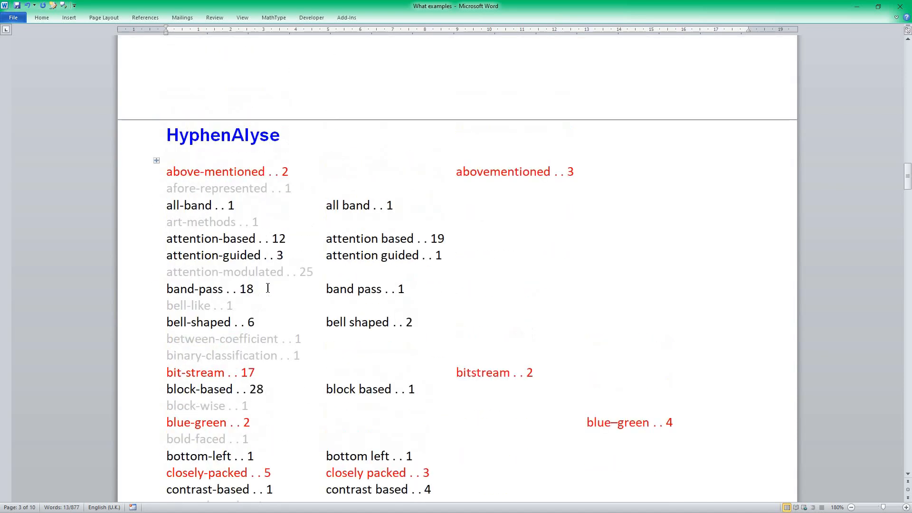
# - Scroll through the HyphenAlyse pairs to corner-based and the SpellingErrorLister heading
pyautogui.scroll(-3)
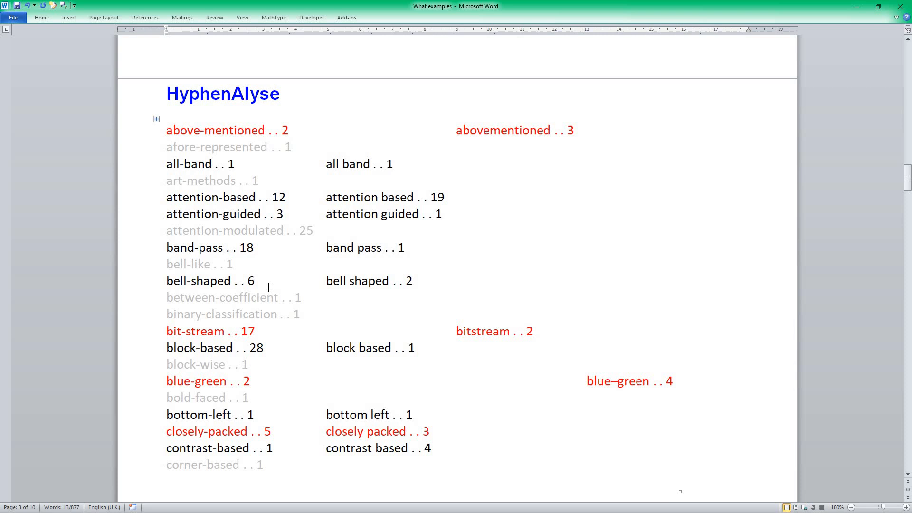
pyautogui.moveTo(609, 363)
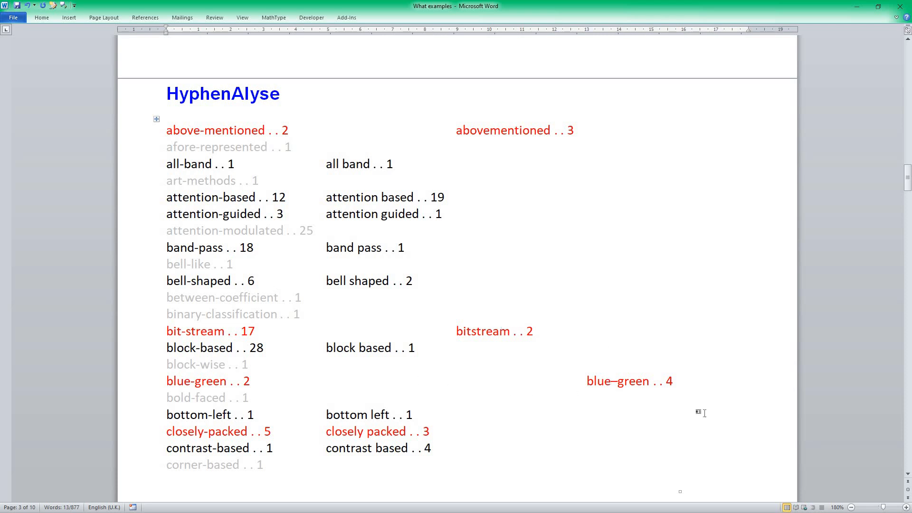
pyautogui.moveTo(149, 131)
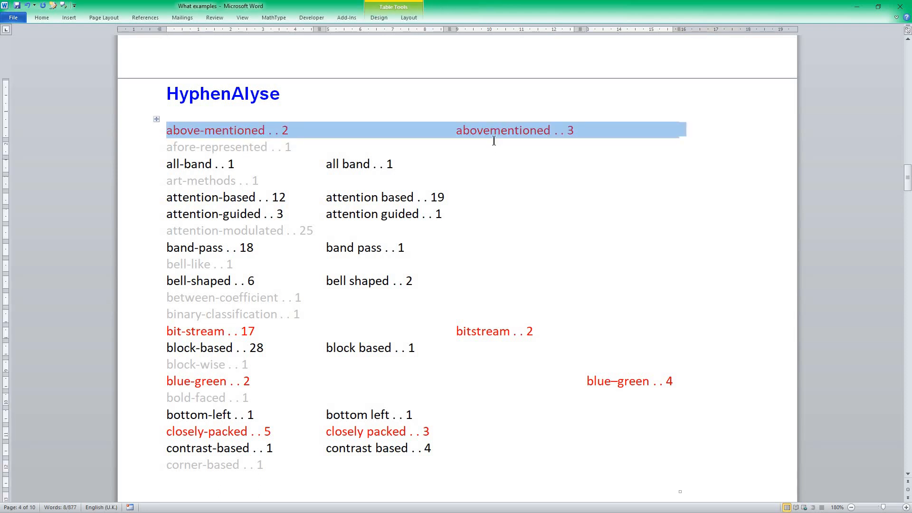
pyautogui.click(458, 147)
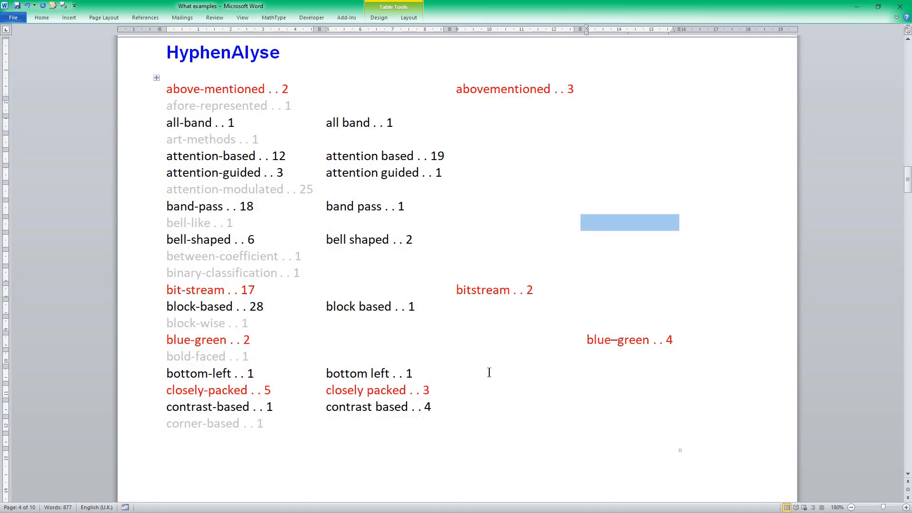
pyautogui.moveTo(201, 49)
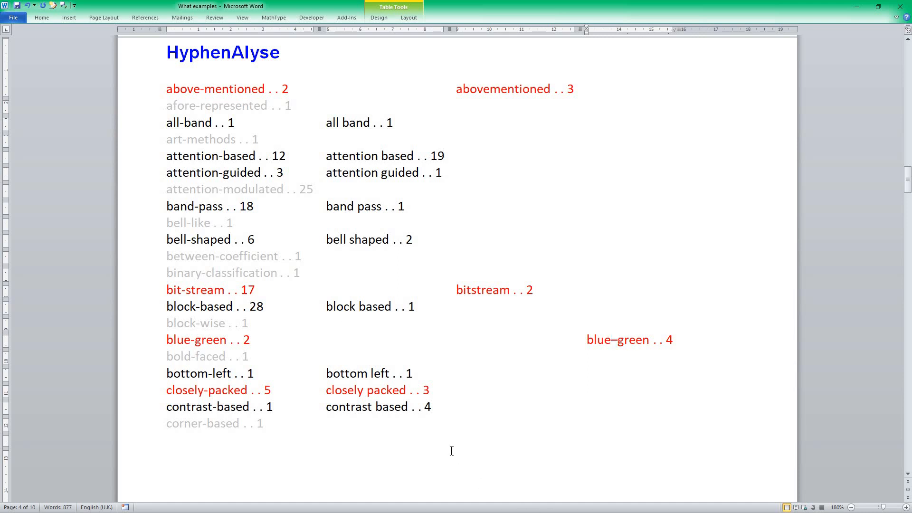
pyautogui.scroll(-3)
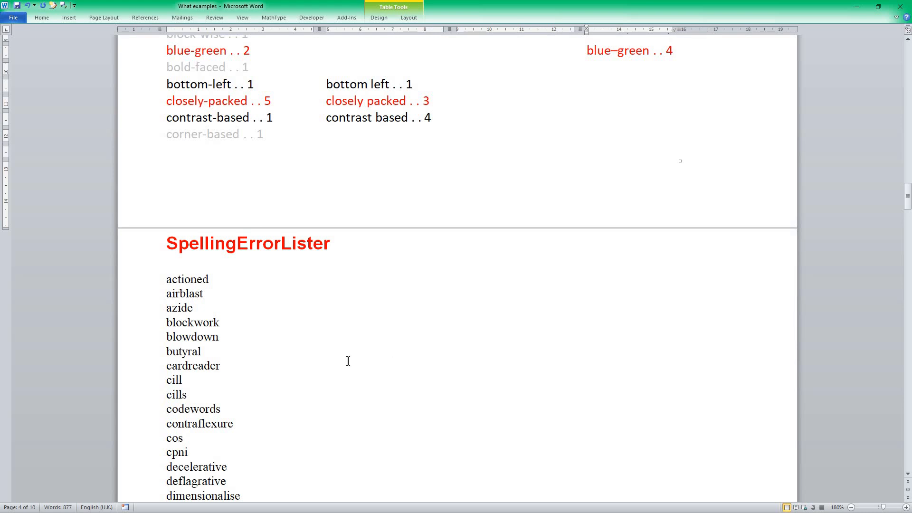
# - Highlight the encastre and encastré pair while reading down the SpellingErrorLister list
pyautogui.scroll(-3)
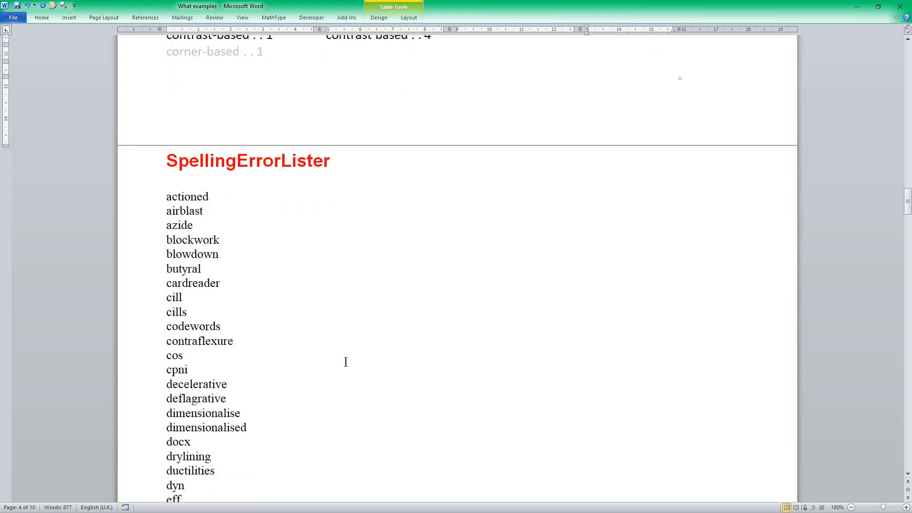
pyautogui.scroll(-3)
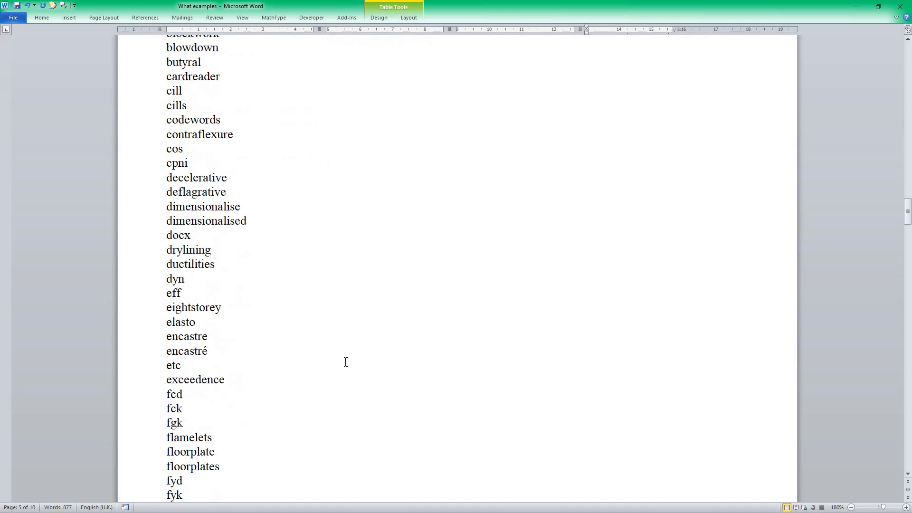
pyautogui.moveTo(148, 343)
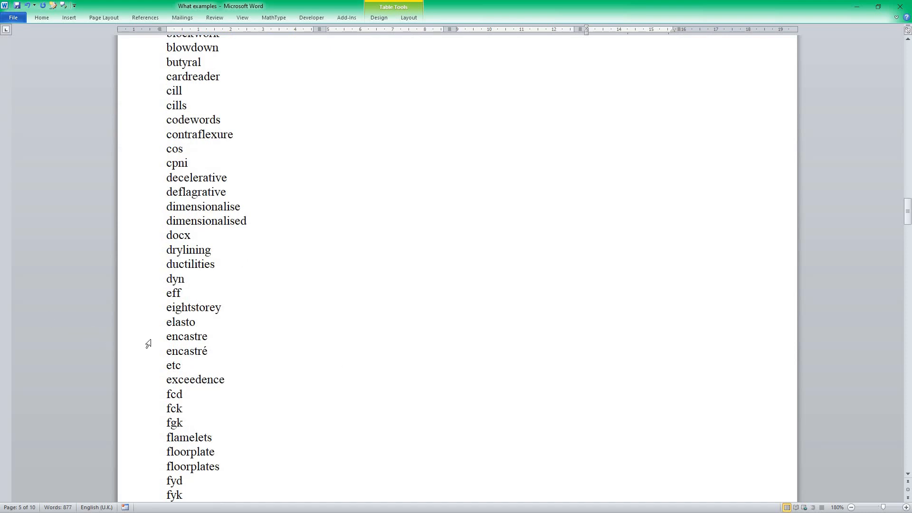
pyautogui.moveTo(166, 336); pyautogui.dragTo(213, 350)
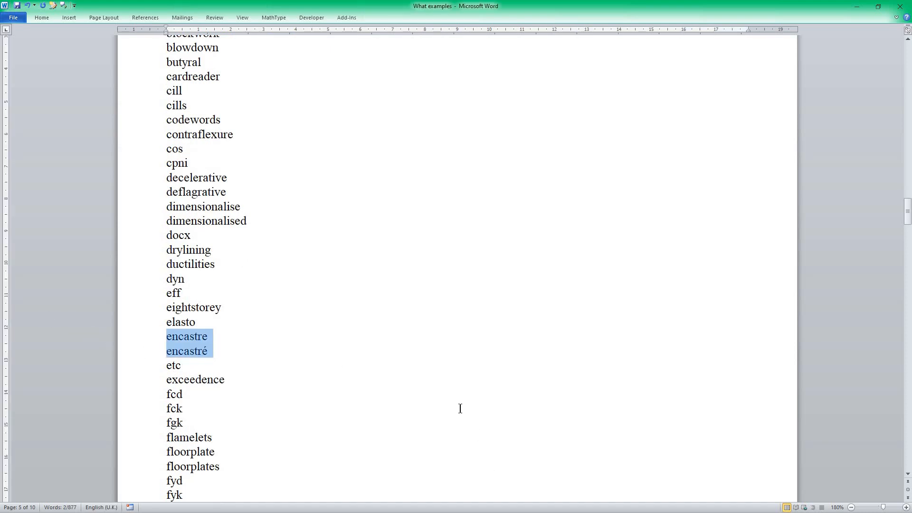
pyautogui.scroll(-3)
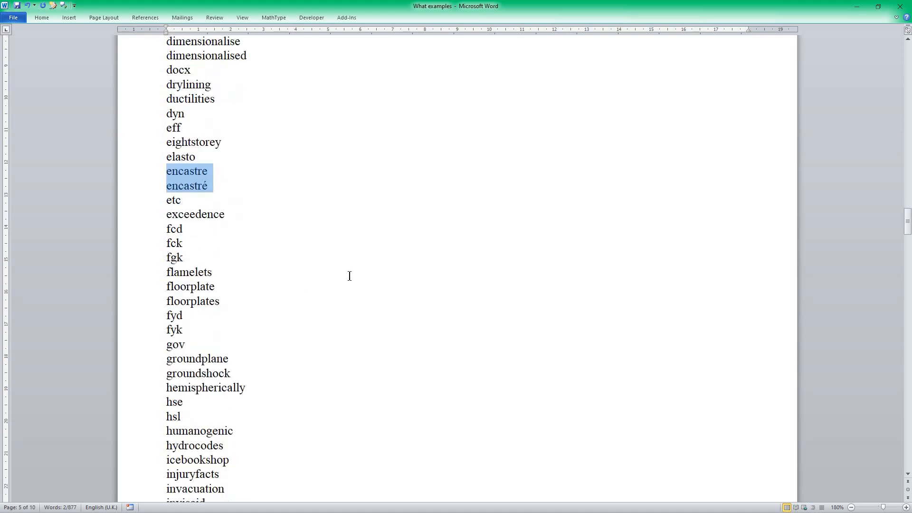
pyautogui.scroll(-3)
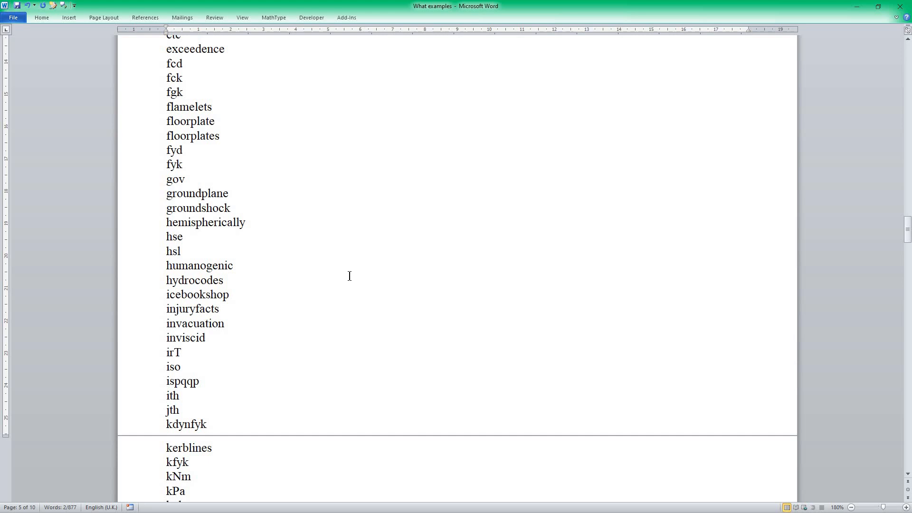
pyautogui.scroll(-3)
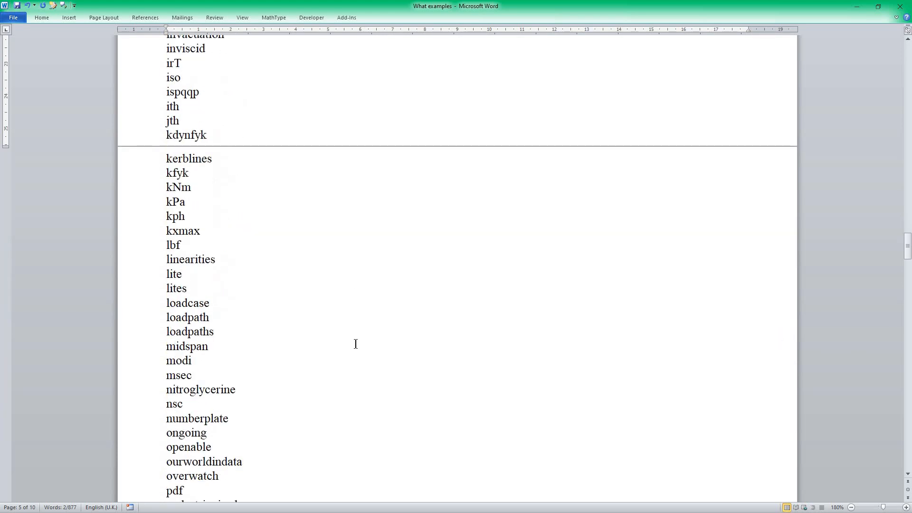
pyautogui.scroll(-3)
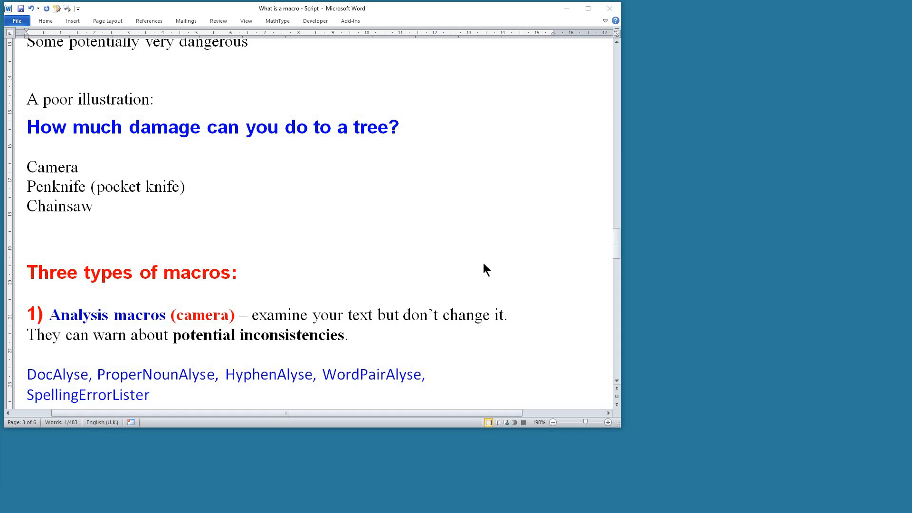
pyautogui.moveTo(567, 331)
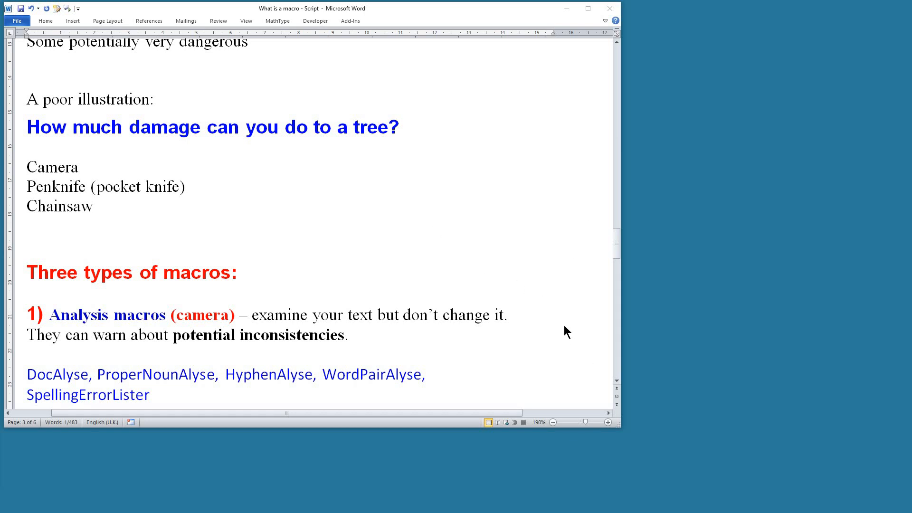
# - Change 'cause' to 'causeing' in the topical macros example and read on to Global change macros
pyautogui.scroll(-3)
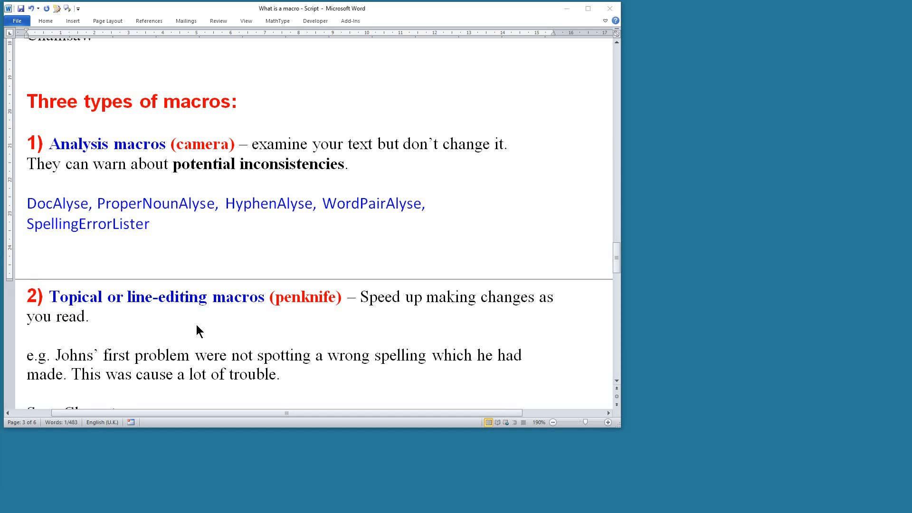
pyautogui.moveTo(378, 316)
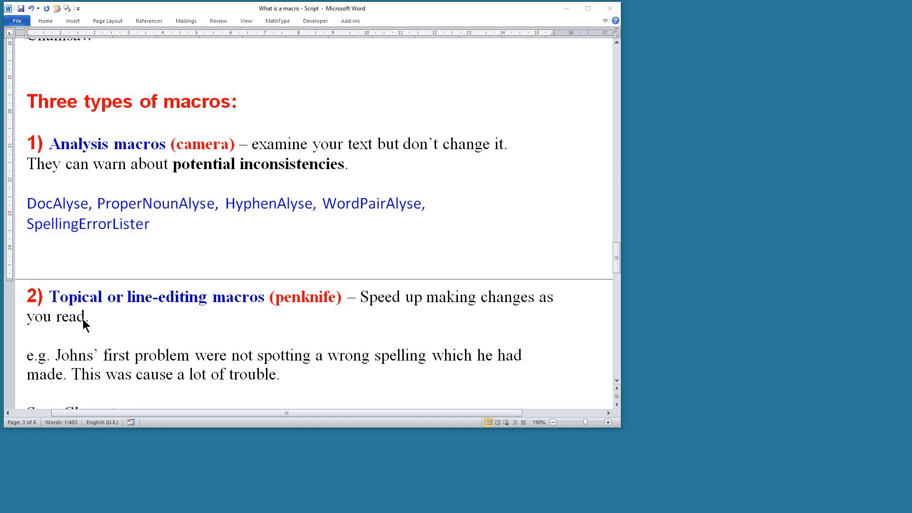
pyautogui.moveTo(393, 335)
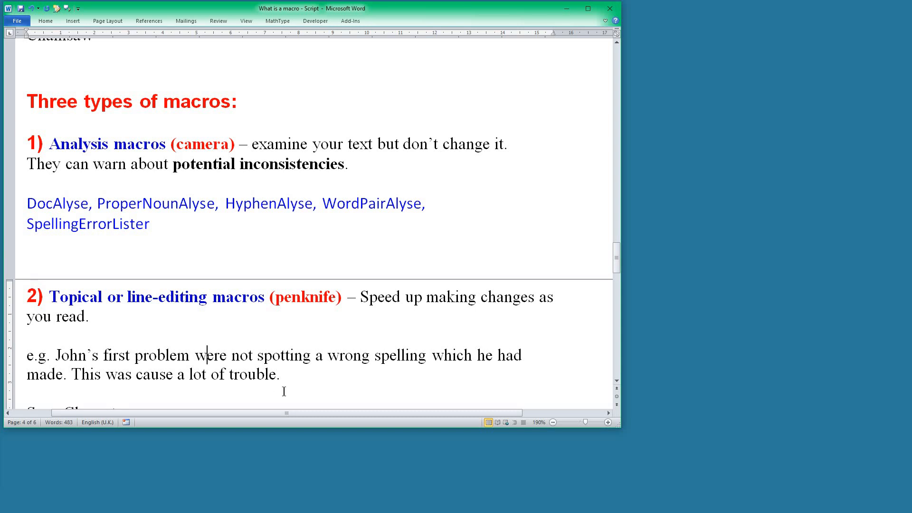
pyautogui.moveTo(300, 401)
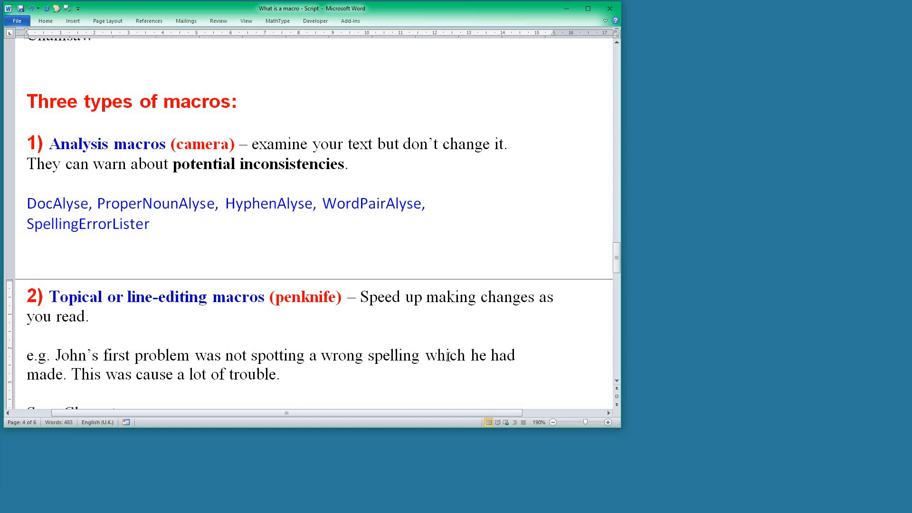
pyautogui.moveTo(446, 360)
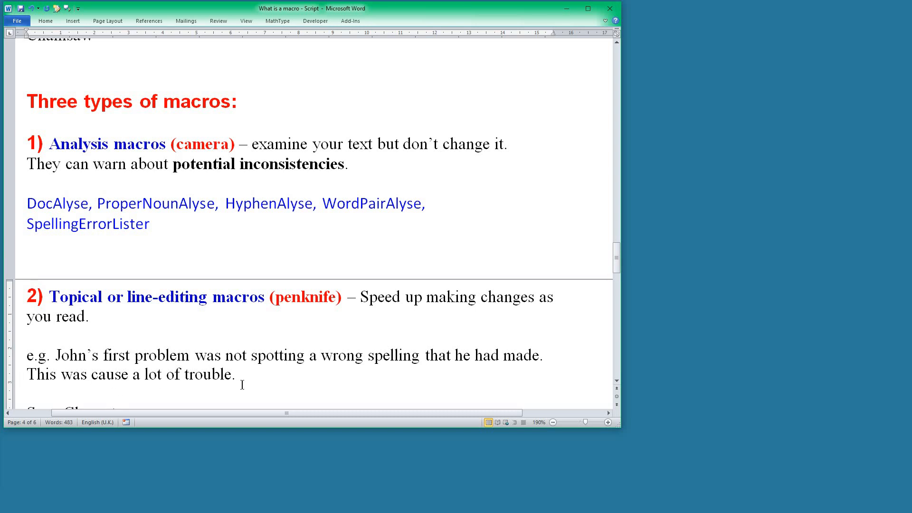
pyautogui.moveTo(109, 375)
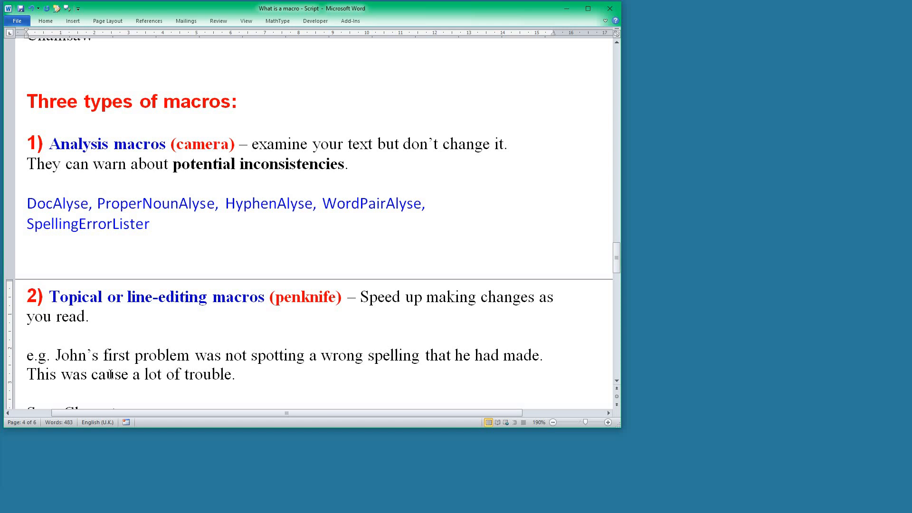
pyautogui.click(116, 373)
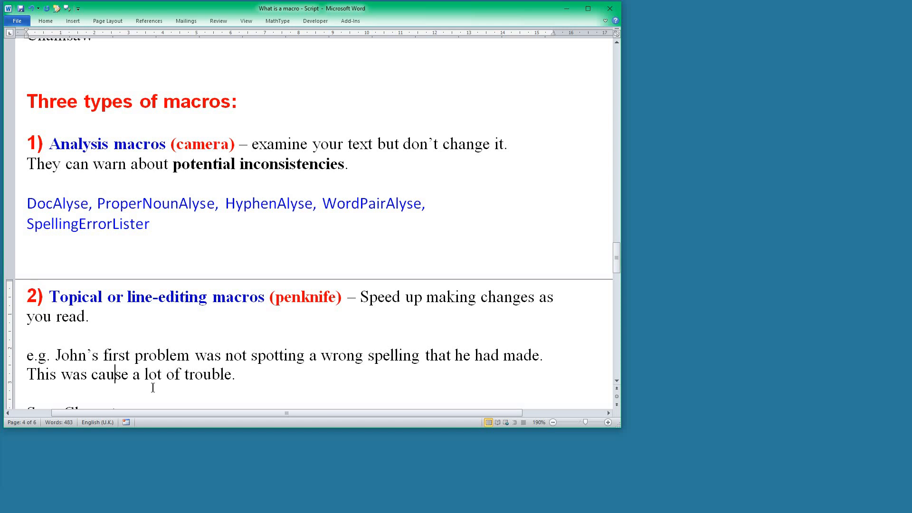
pyautogui.write('ing')
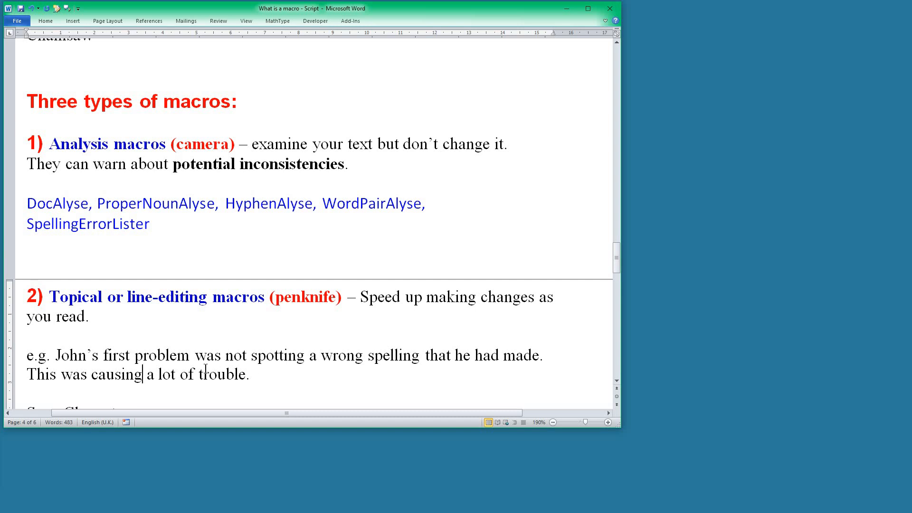
pyautogui.scroll(-3)
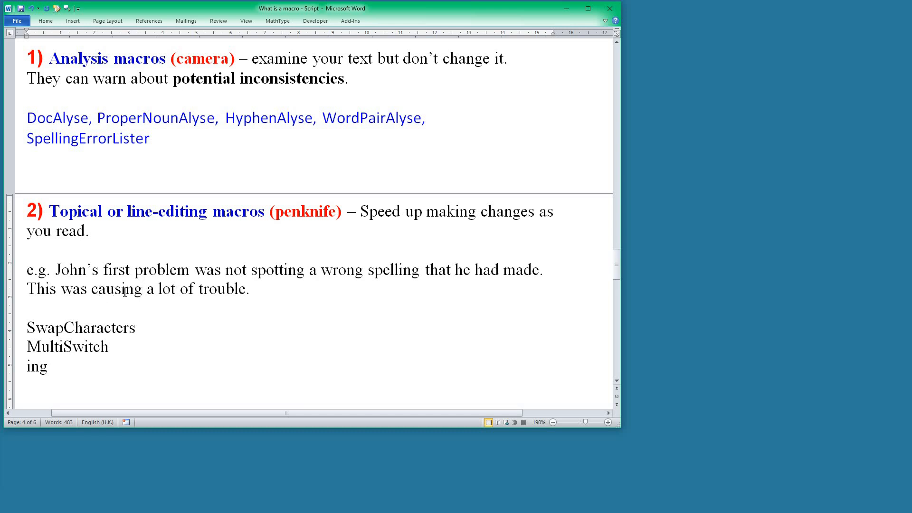
pyautogui.moveTo(153, 313)
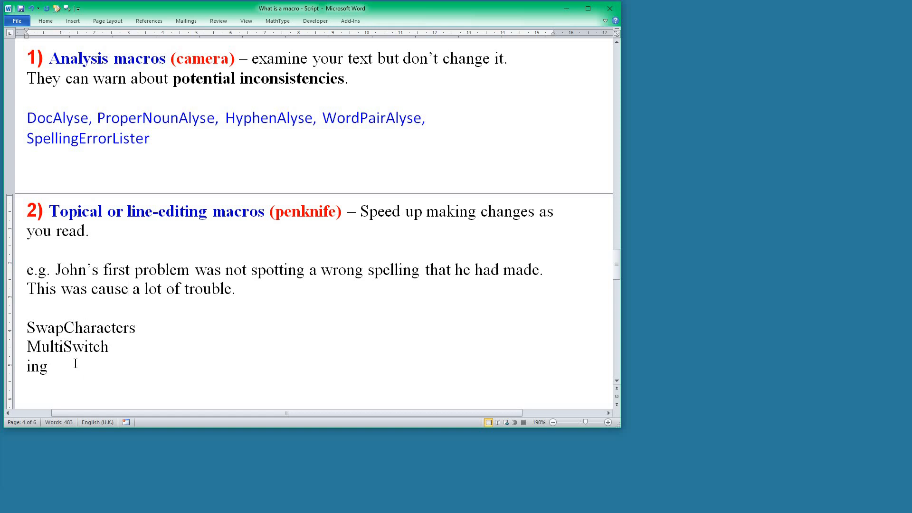
pyautogui.moveTo(171, 342)
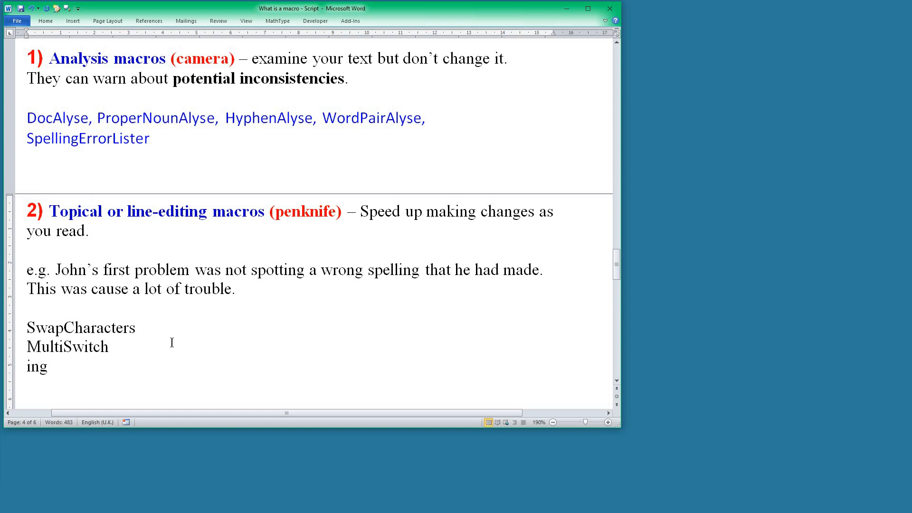
pyautogui.scroll(-3)
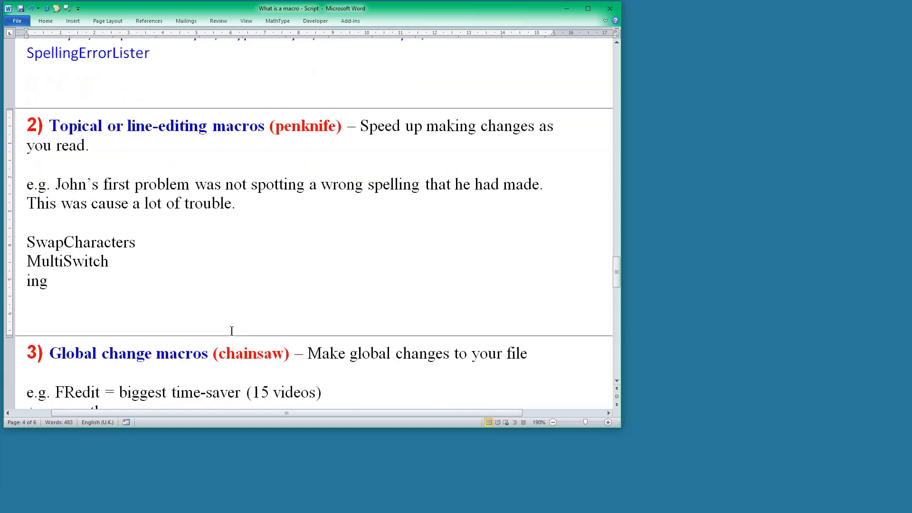
# - Read through the Global change macros guidance until the Summary heading appears
pyautogui.scroll(-3)
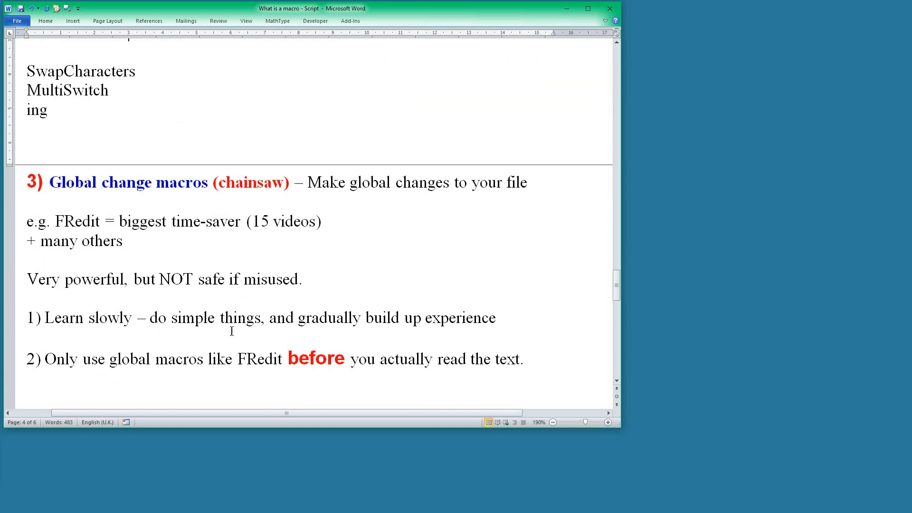
pyautogui.moveTo(316, 240)
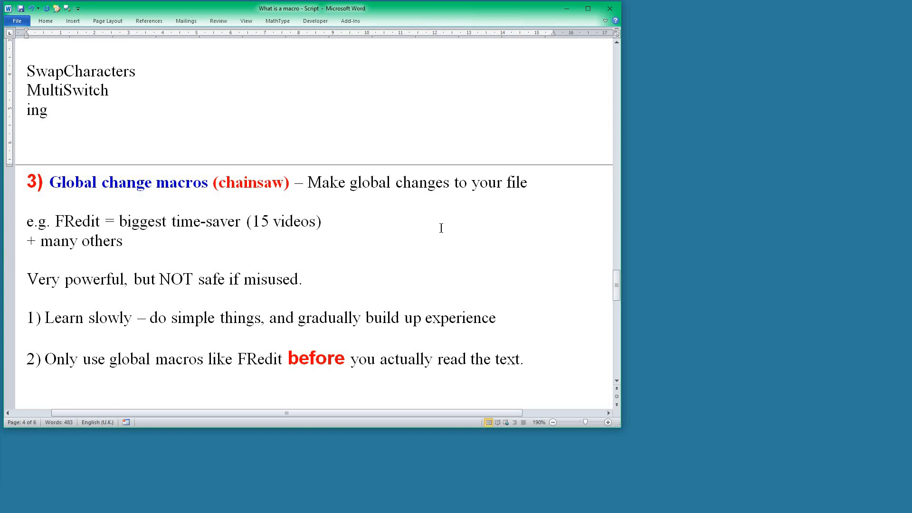
pyautogui.moveTo(55, 246)
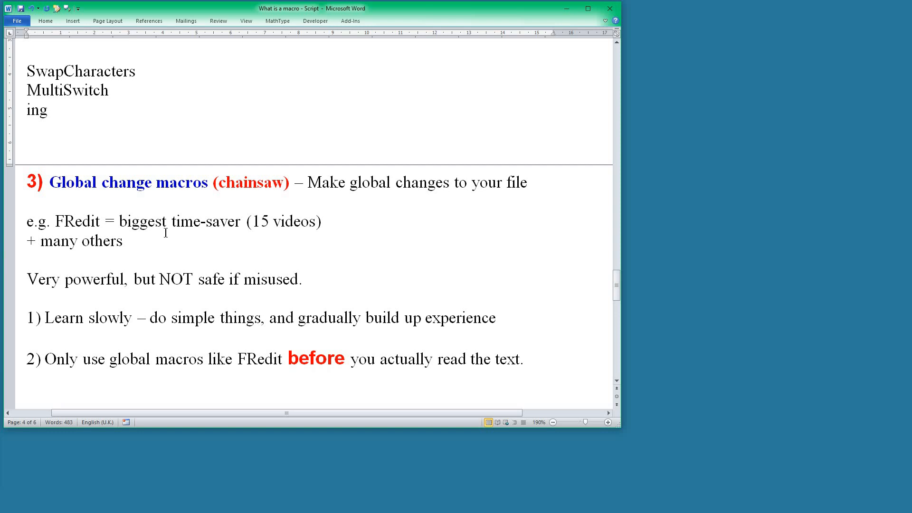
pyautogui.moveTo(301, 250)
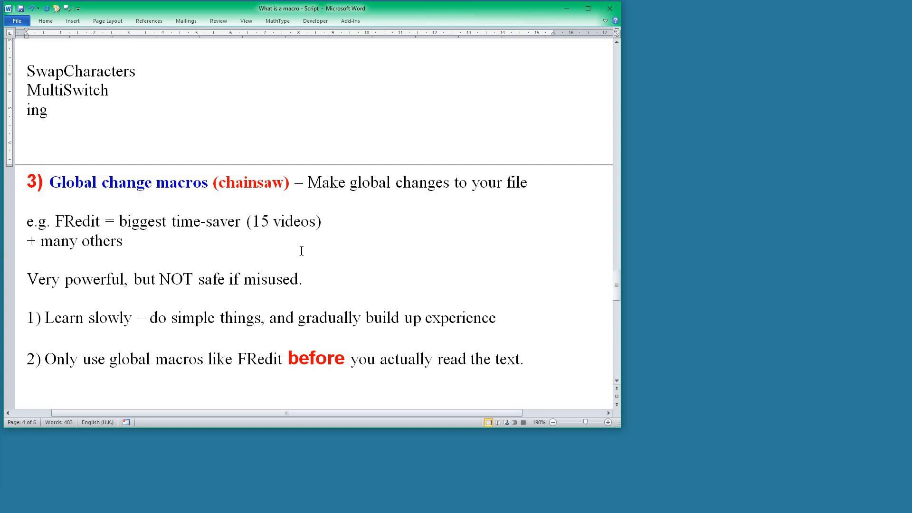
pyautogui.moveTo(300, 251)
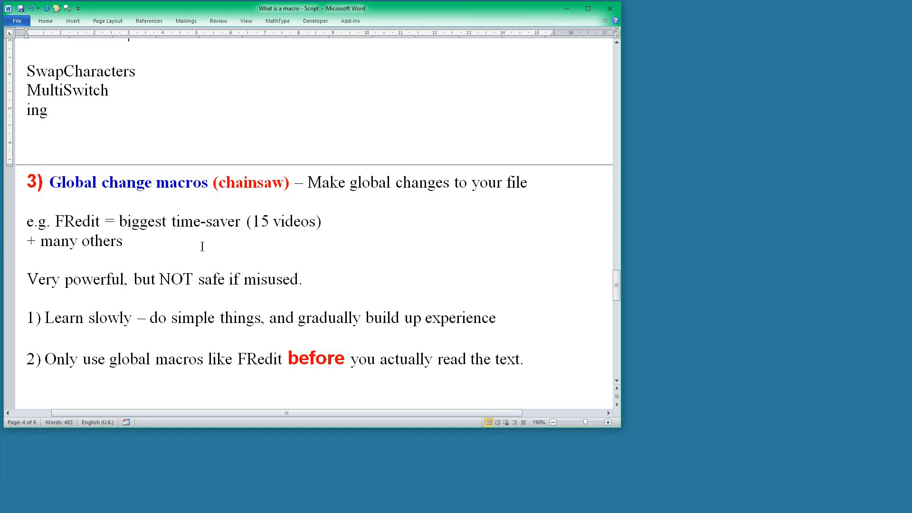
pyautogui.moveTo(12, 251)
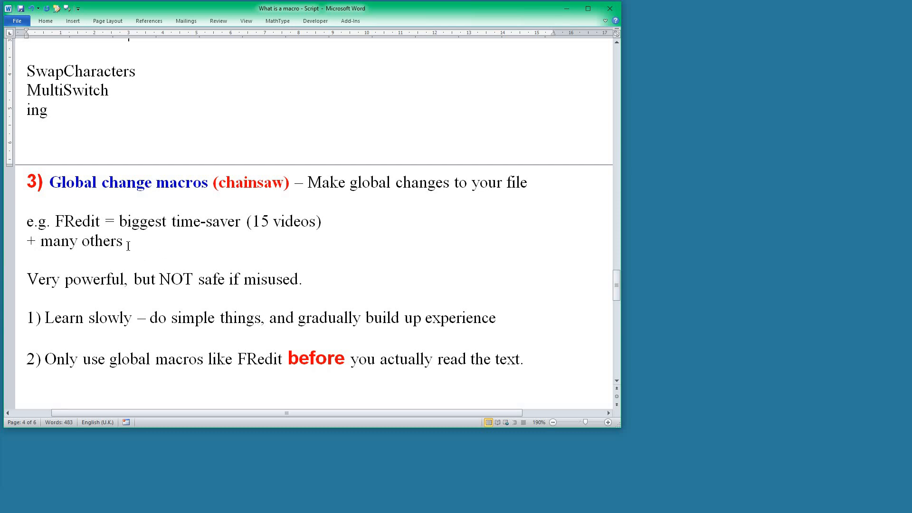
pyautogui.moveTo(83, 293)
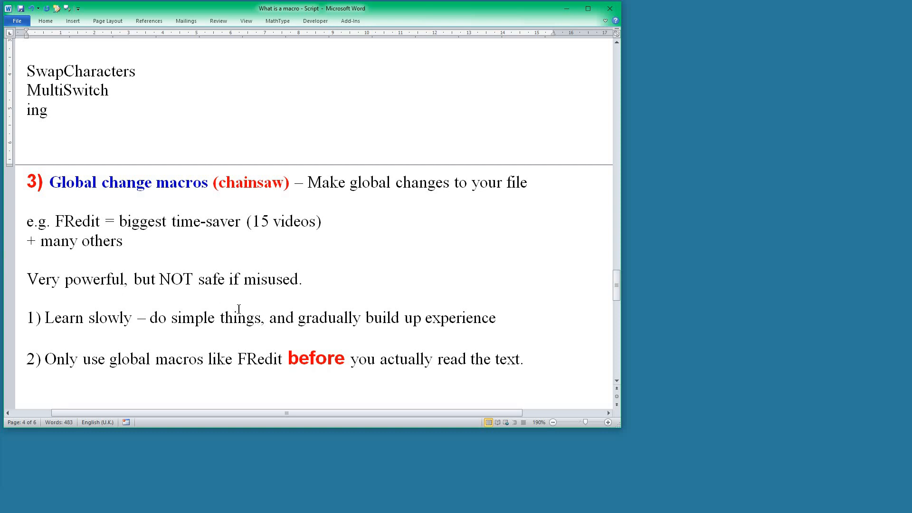
pyautogui.moveTo(254, 297)
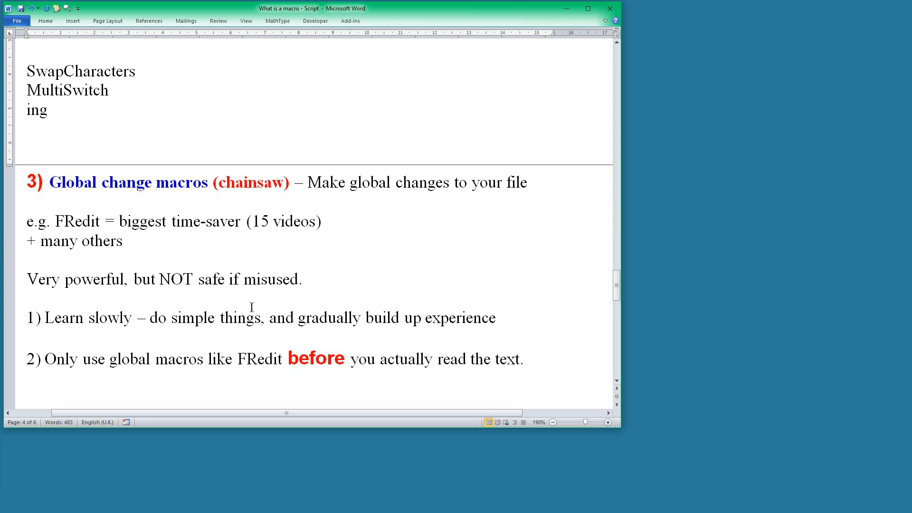
pyautogui.moveTo(252, 308)
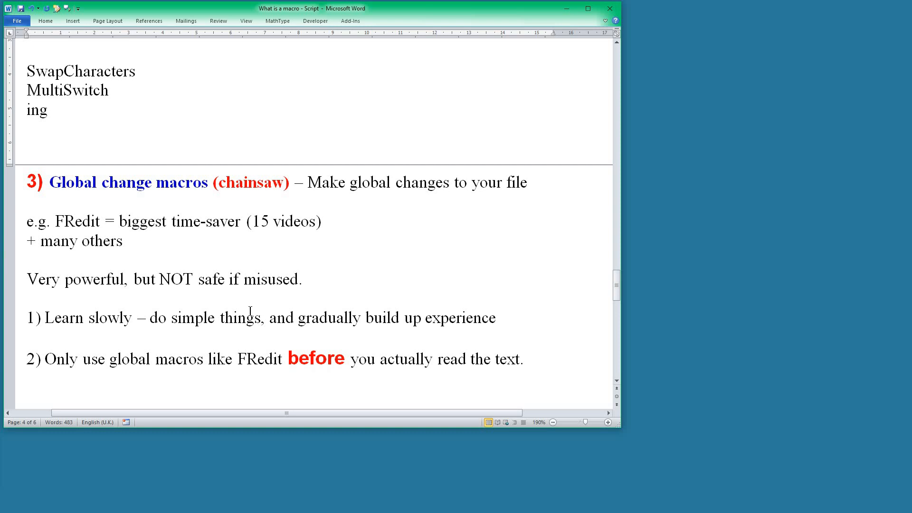
pyautogui.moveTo(82, 327)
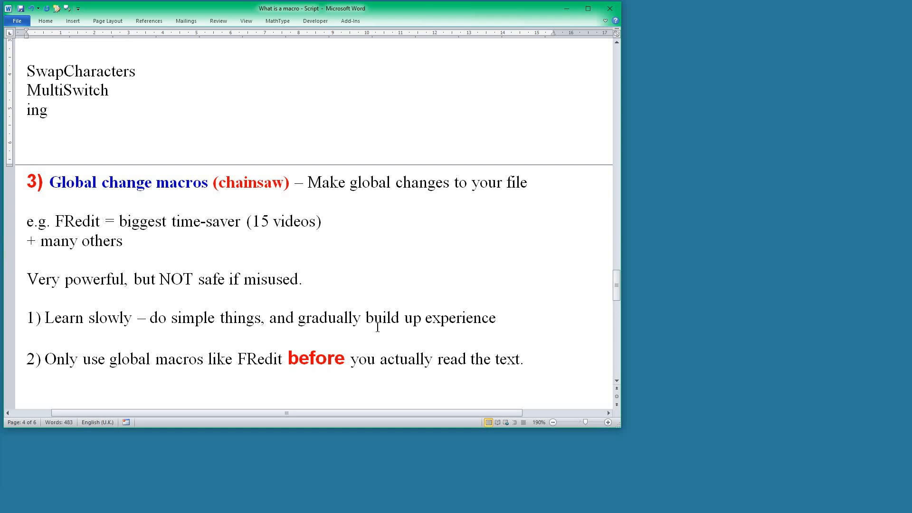
pyautogui.moveTo(323, 327)
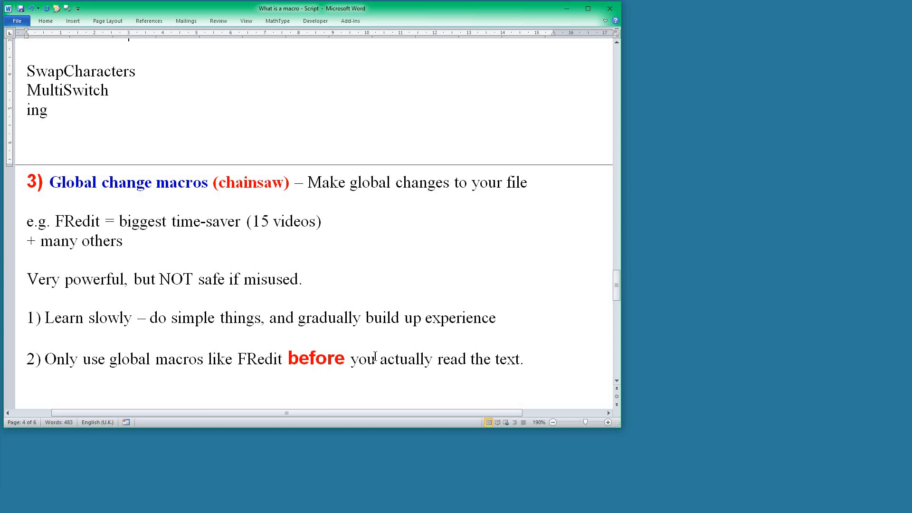
pyautogui.scroll(-3)
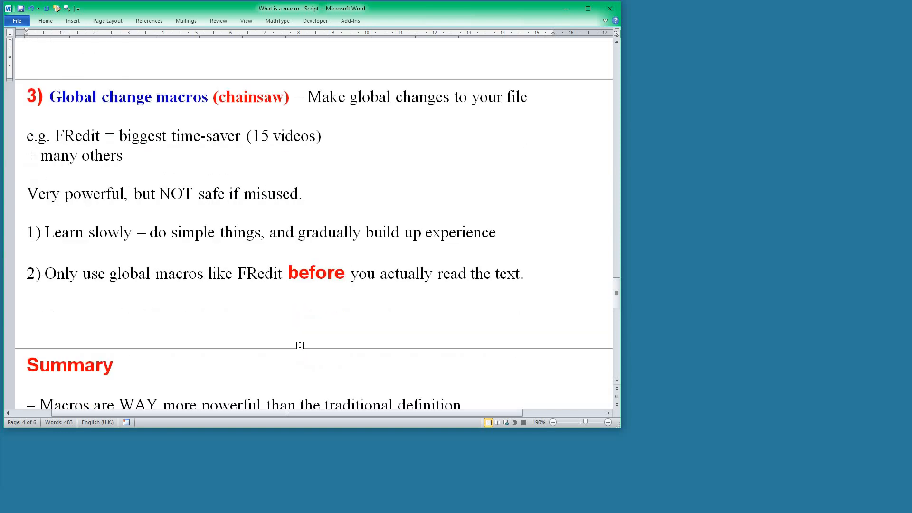
# - Scroll to the full Summary list and the closing 'Any questions?' prompt
pyautogui.scroll(-3)
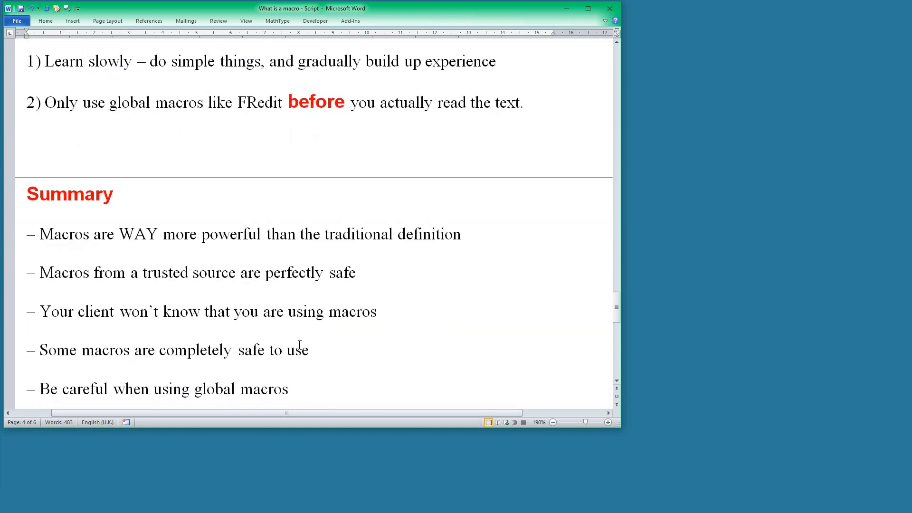
pyautogui.scroll(-3)
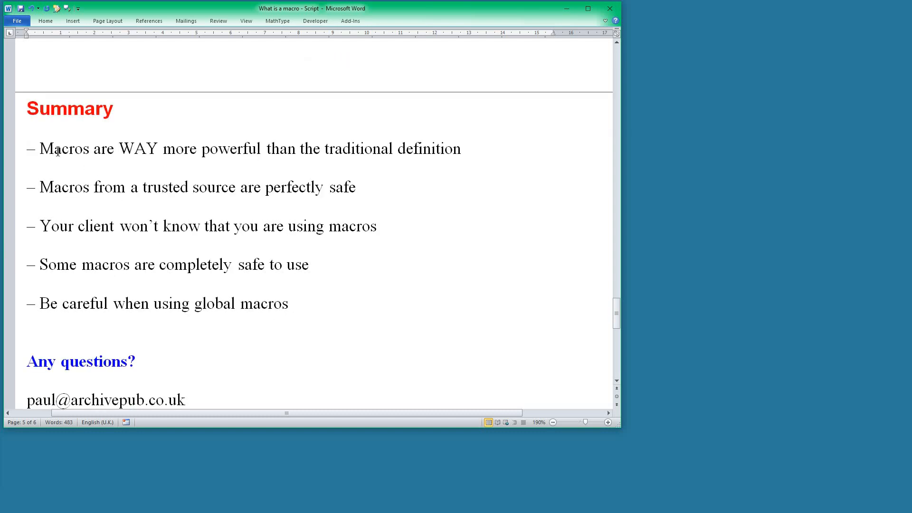
pyautogui.moveTo(237, 173)
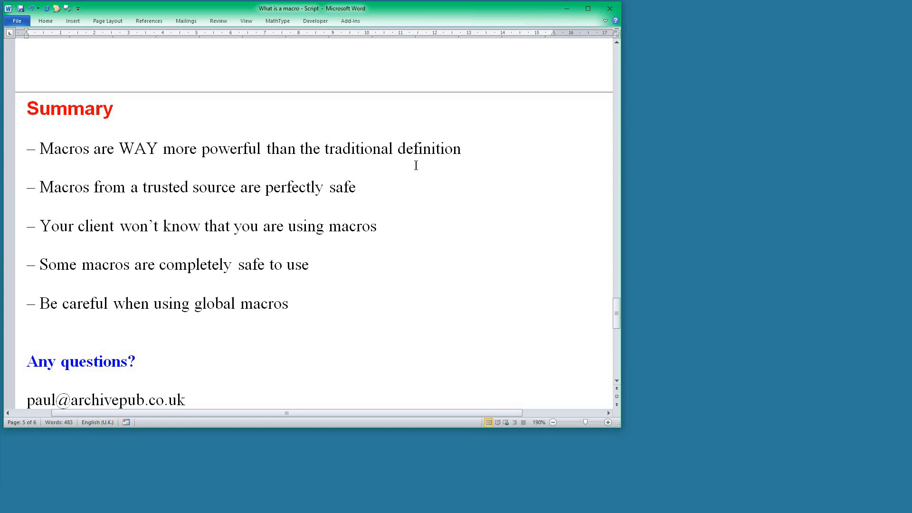
pyautogui.moveTo(95, 210)
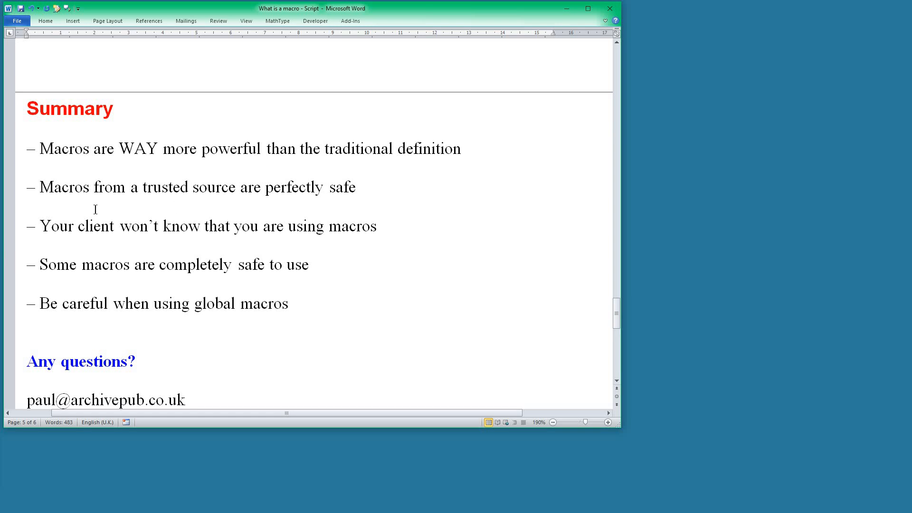
pyautogui.moveTo(381, 197)
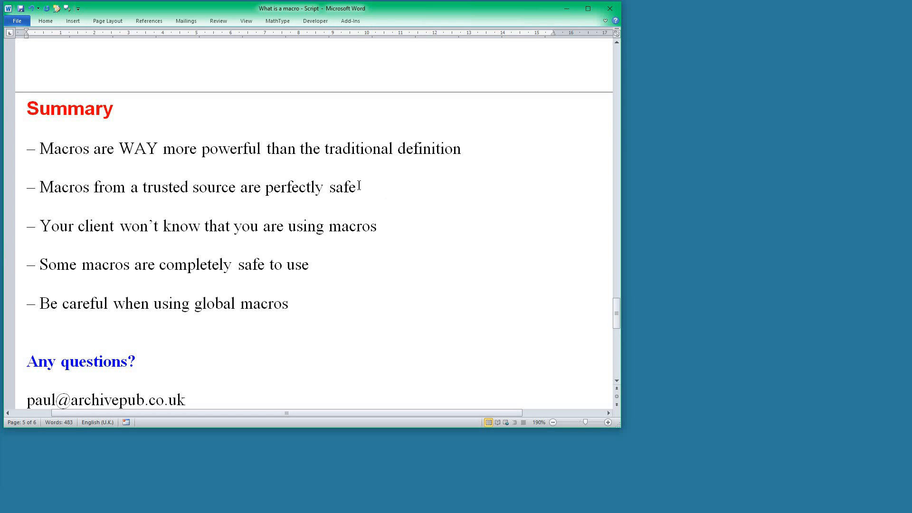
pyautogui.moveTo(163, 186)
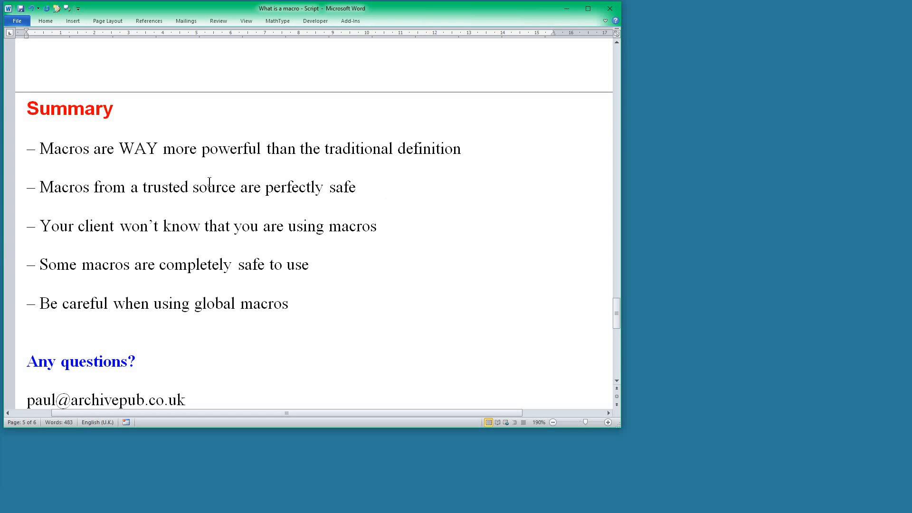
pyautogui.moveTo(84, 228)
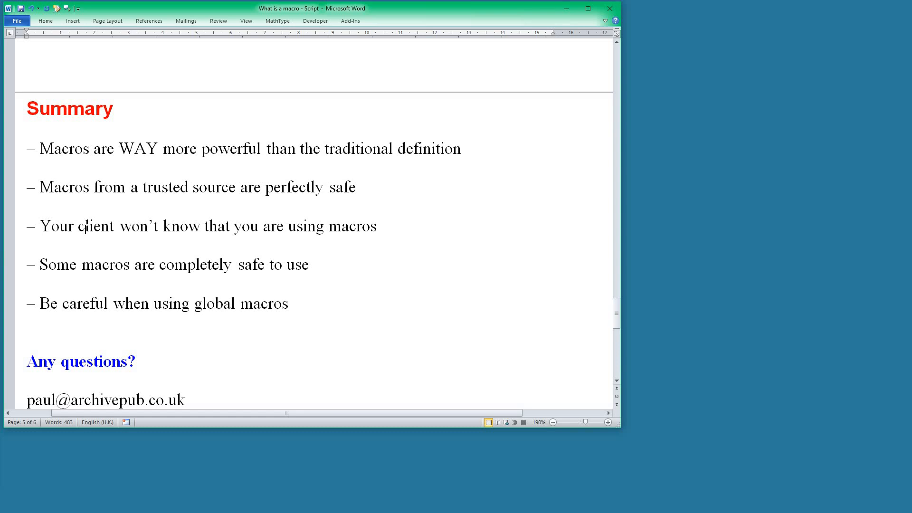
pyautogui.moveTo(218, 187)
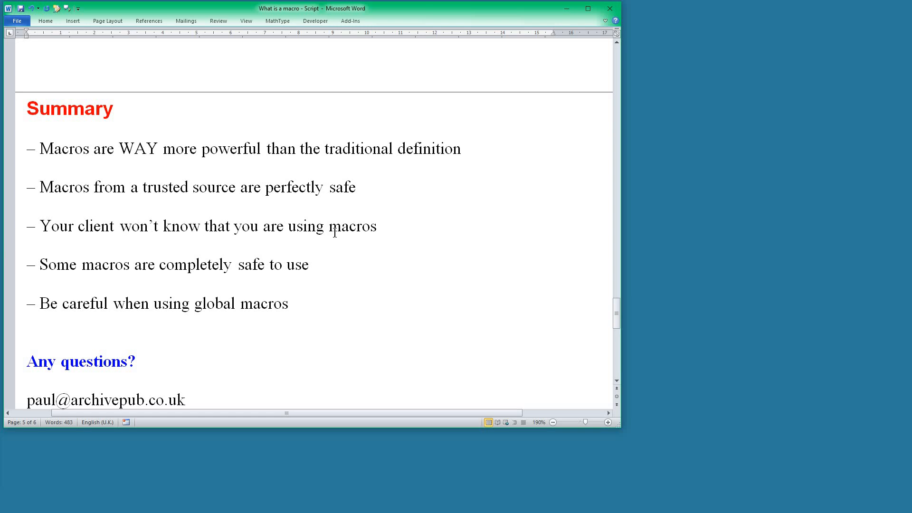
pyautogui.moveTo(386, 230)
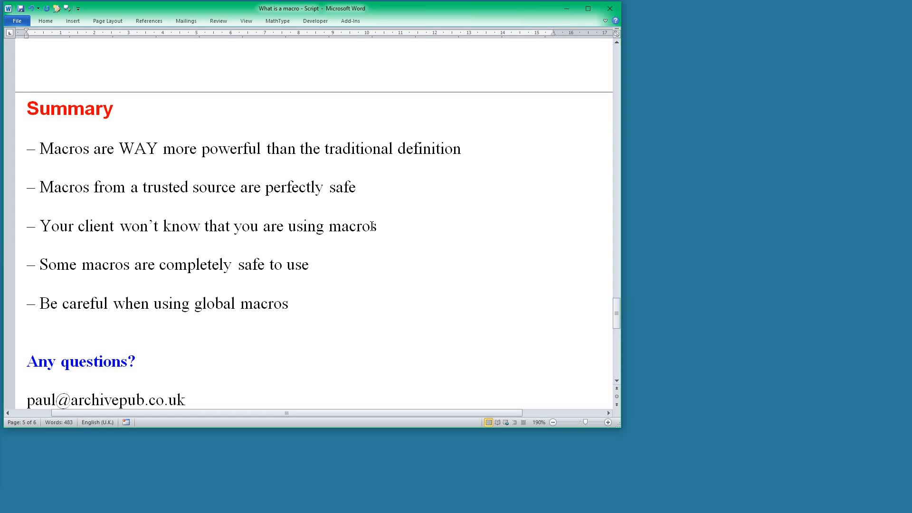
pyautogui.moveTo(371, 226)
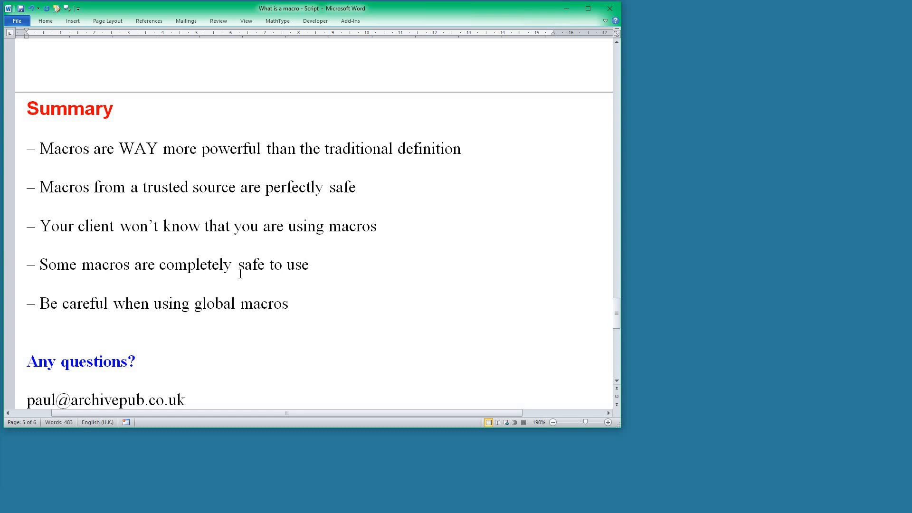
pyautogui.moveTo(314, 272)
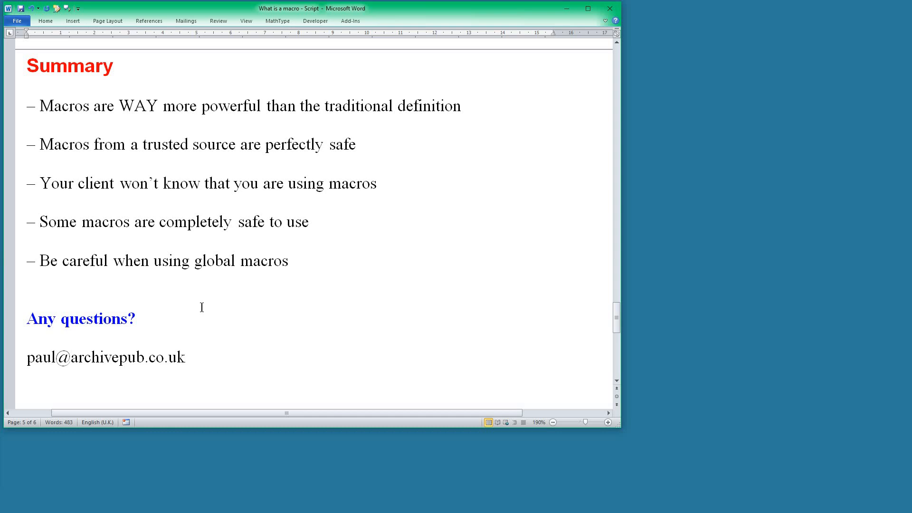
pyautogui.moveTo(263, 319)
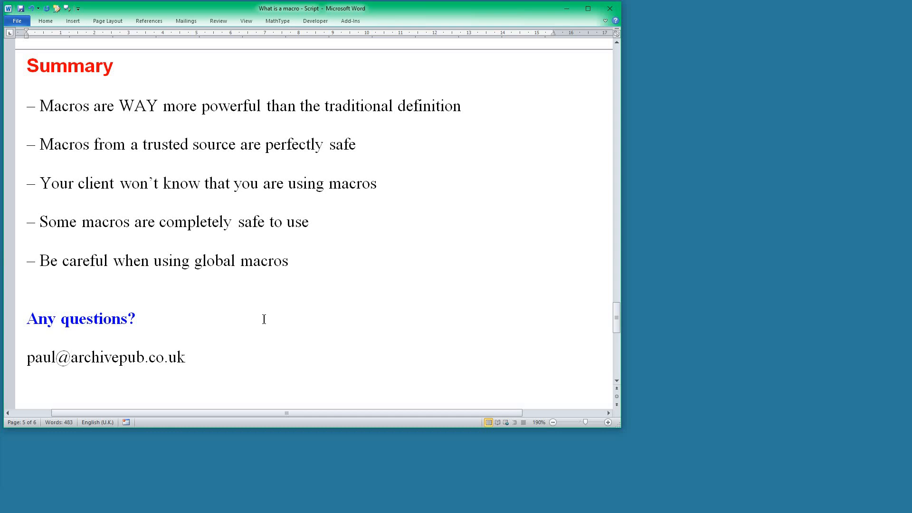